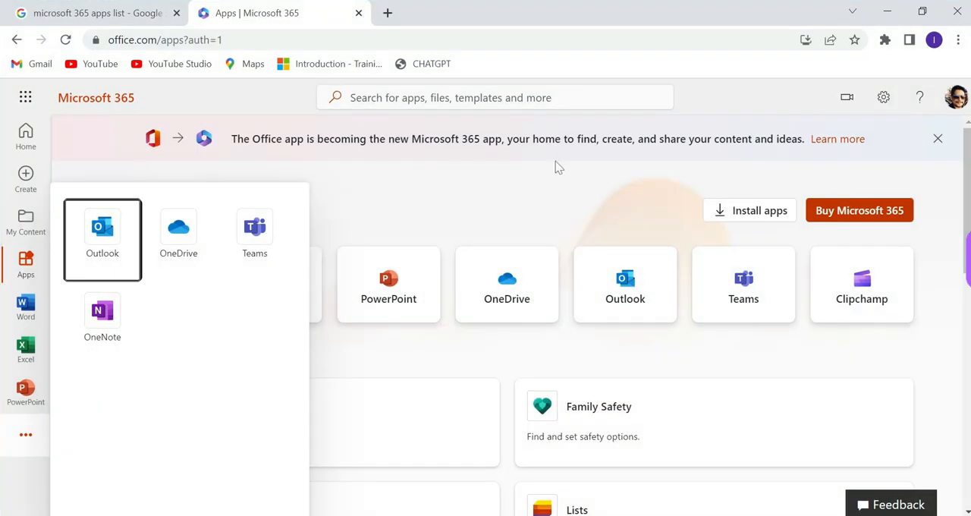
{"action": "mouse_move", "coordinate": [540, 73]}
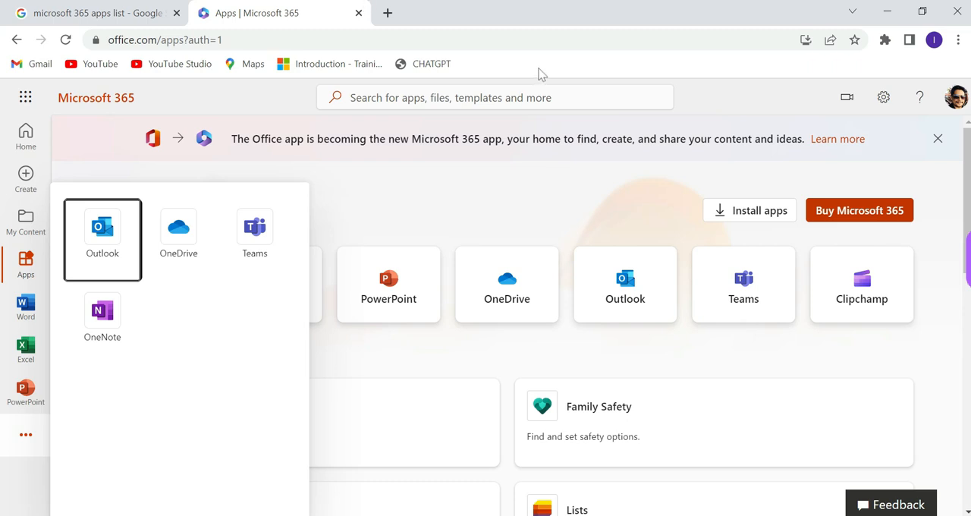
Step: Return to the 'microsoft 365 apps list' Google results and scroll the applications carousel to Power Apps
{"action": "left_click", "coordinate": [167, 40]}
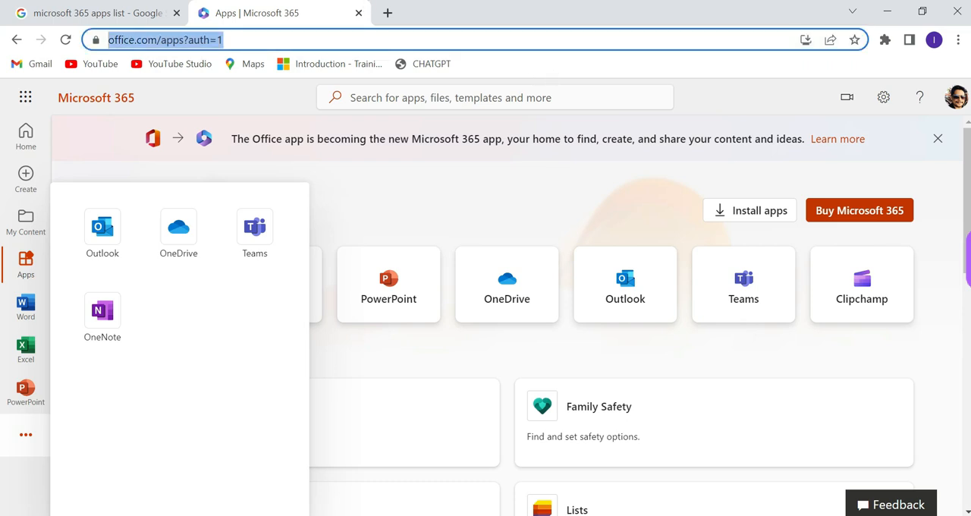
{"action": "mouse_move", "coordinate": [770, 74]}
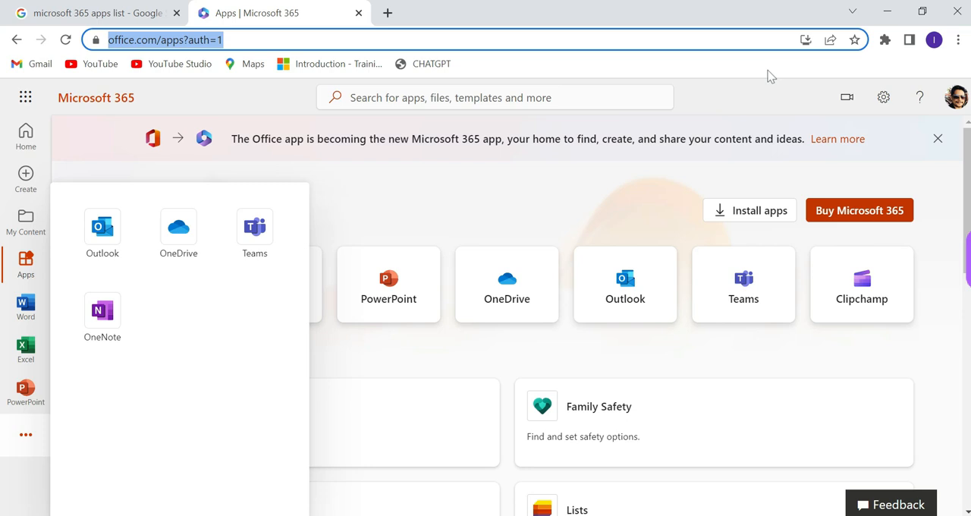
{"action": "mouse_move", "coordinate": [400, 6]}
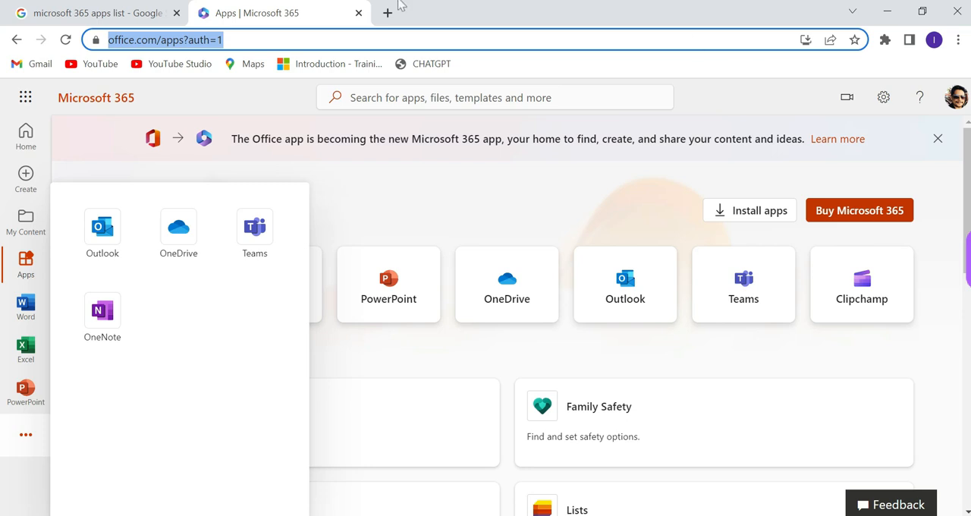
{"action": "left_click", "coordinate": [99, 12]}
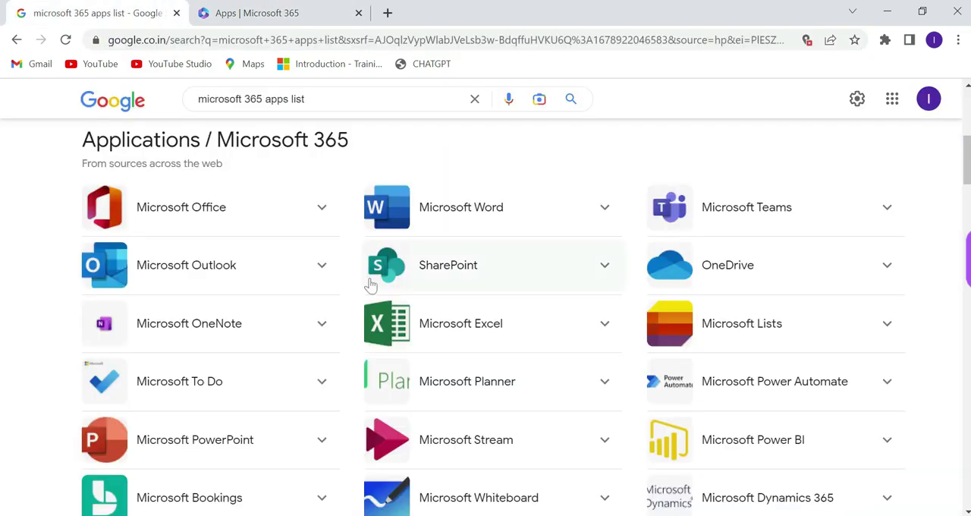
{"action": "mouse_move", "coordinate": [229, 235]}
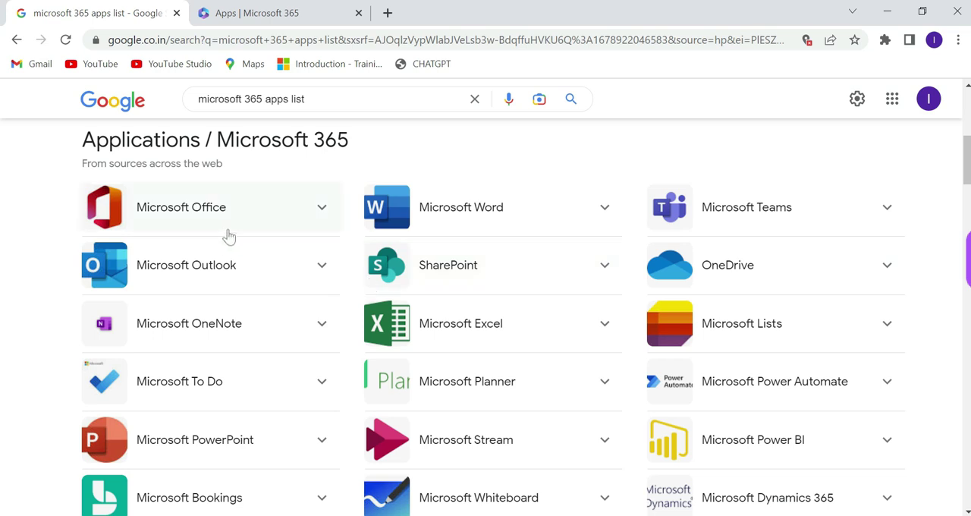
{"action": "mouse_move", "coordinate": [222, 233]}
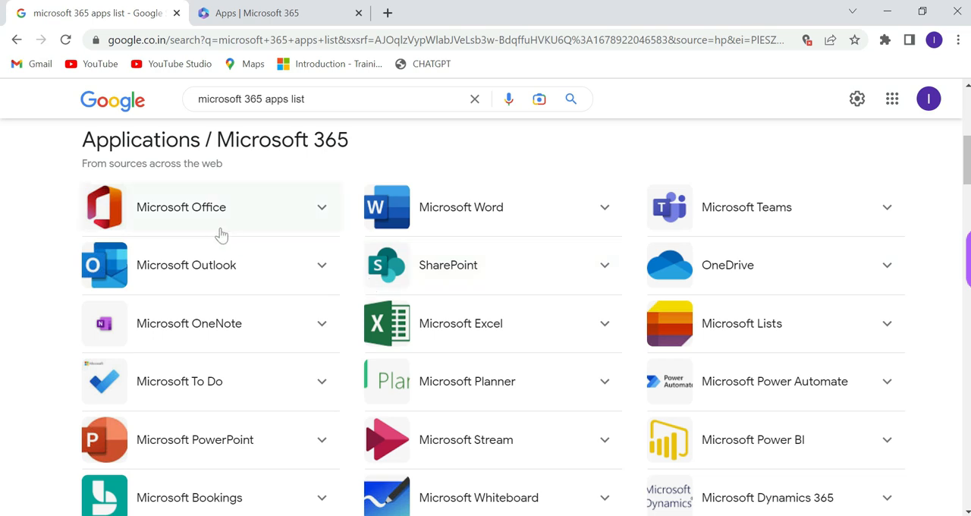
{"action": "mouse_move", "coordinate": [893, 270]}
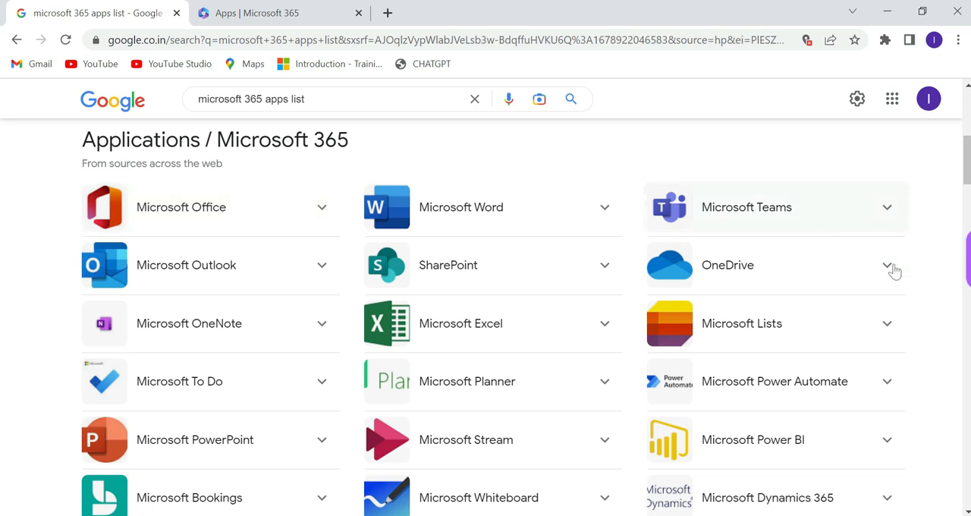
{"action": "scroll", "scroll_direction": "down", "scroll_amount": 3}
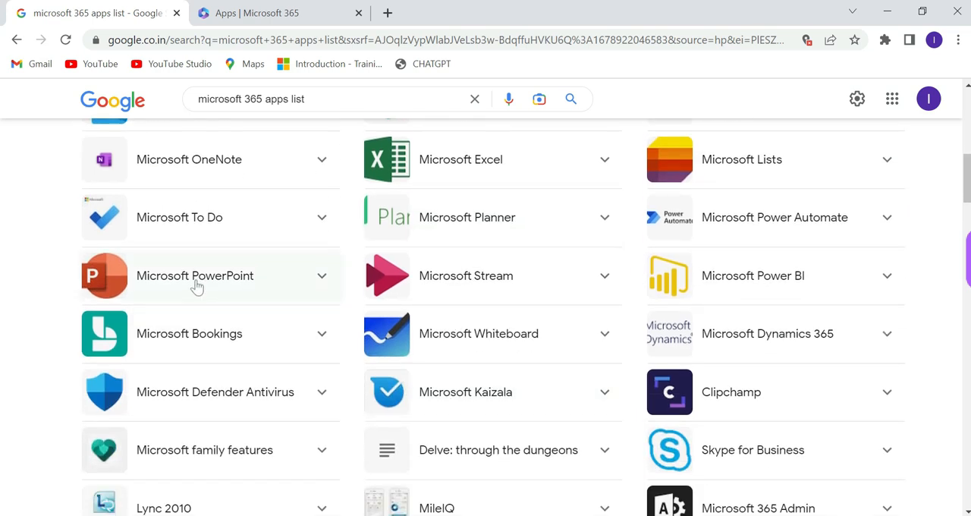
{"action": "scroll", "scroll_direction": "down", "scroll_amount": 3}
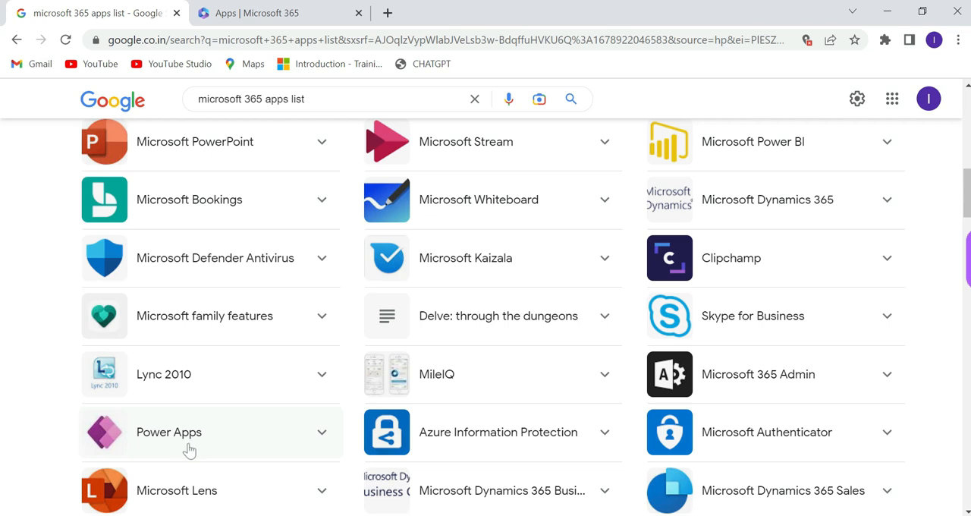
{"action": "mouse_move", "coordinate": [194, 452]}
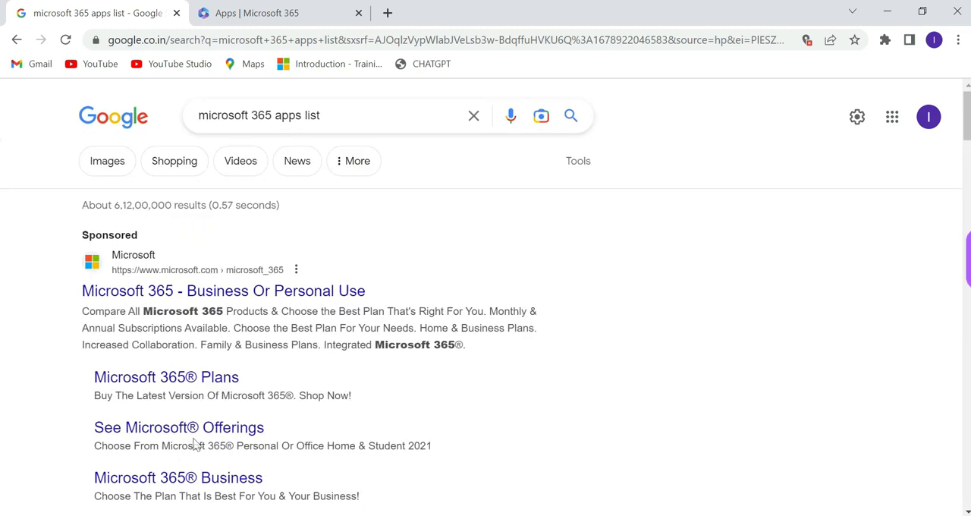
{"action": "mouse_move", "coordinate": [641, 347]}
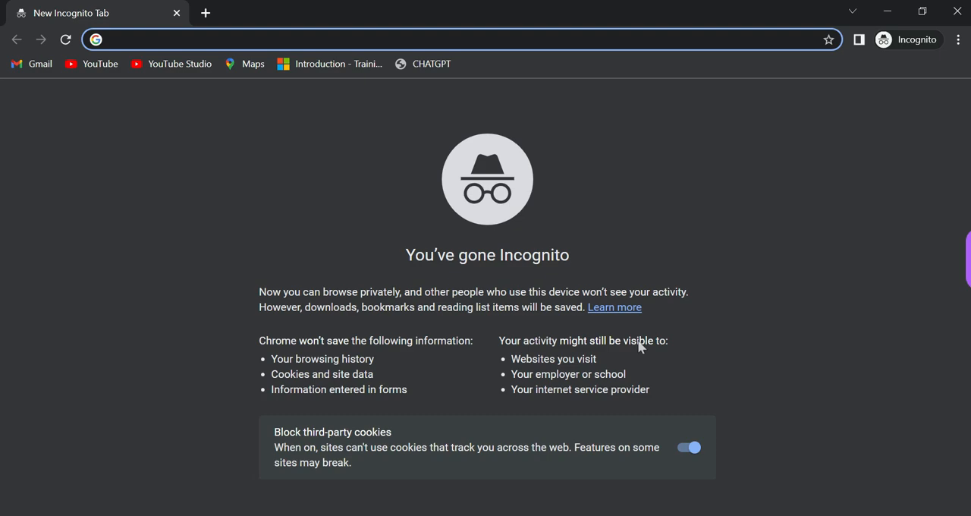
Step: Go to powerapps.microsoft.com in an Incognito window and start the 30-day free trial signup
{"action": "type", "text": "powerapps.microsoft.com/en-us/"}
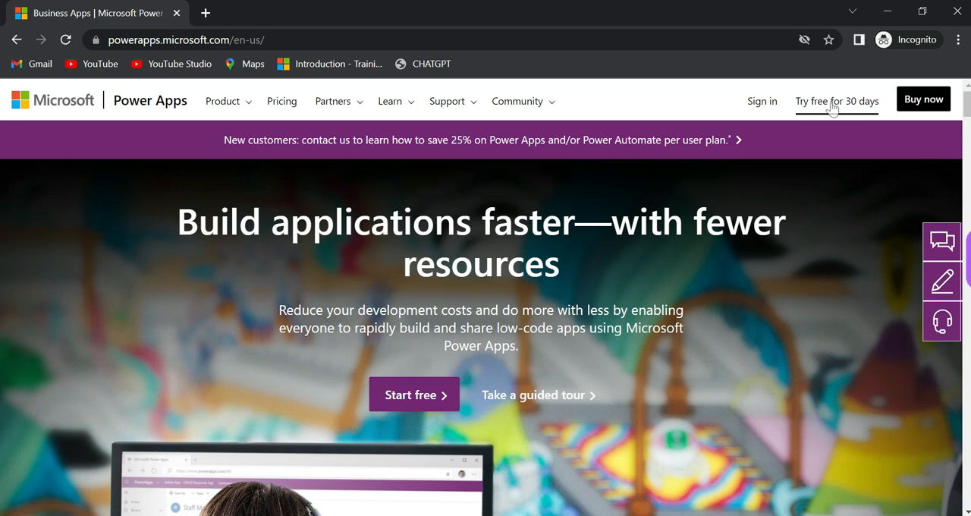
{"action": "left_click", "coordinate": [833, 100]}
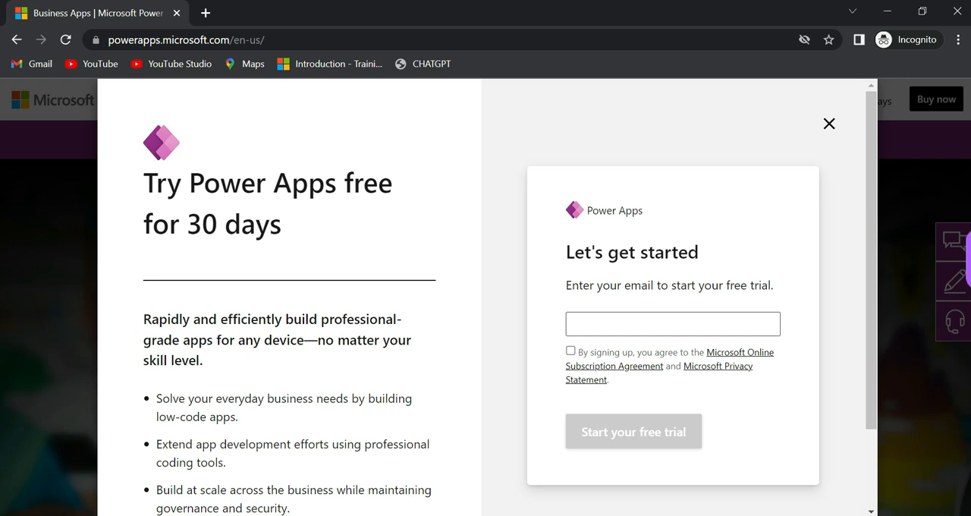
{"action": "left_click", "coordinate": [672, 323]}
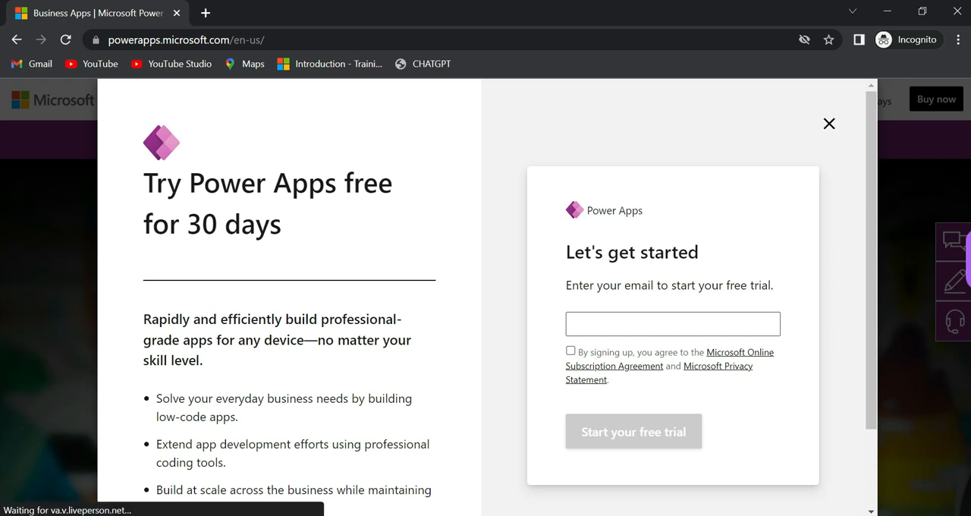
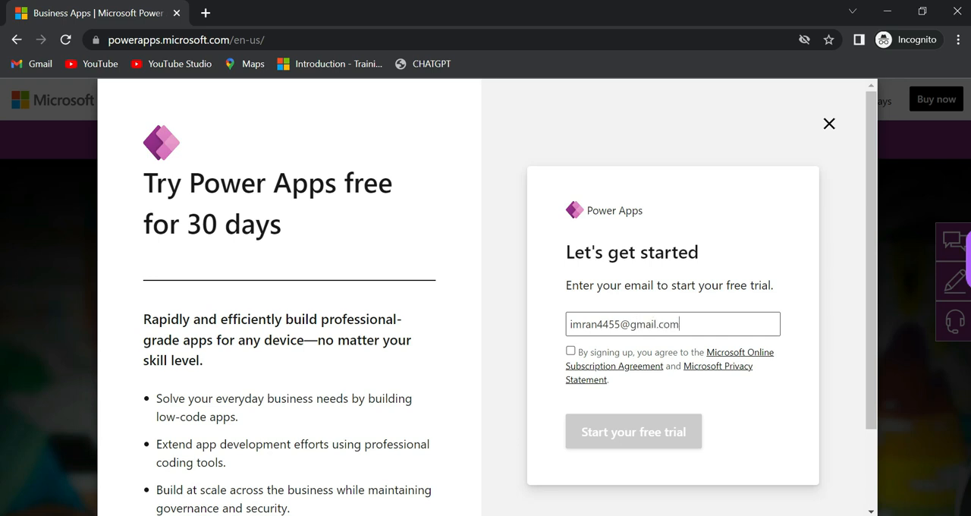
{"action": "left_click", "coordinate": [570, 351]}
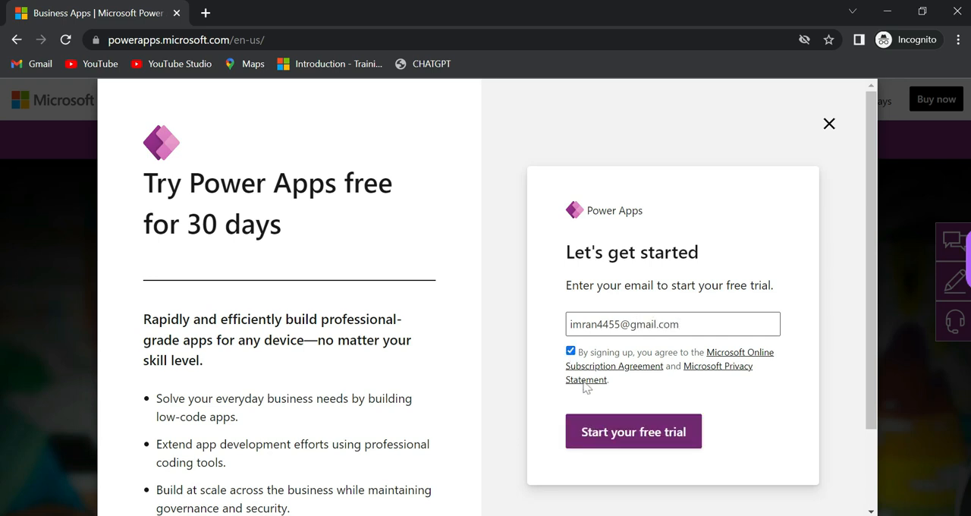
{"action": "left_click", "coordinate": [634, 431]}
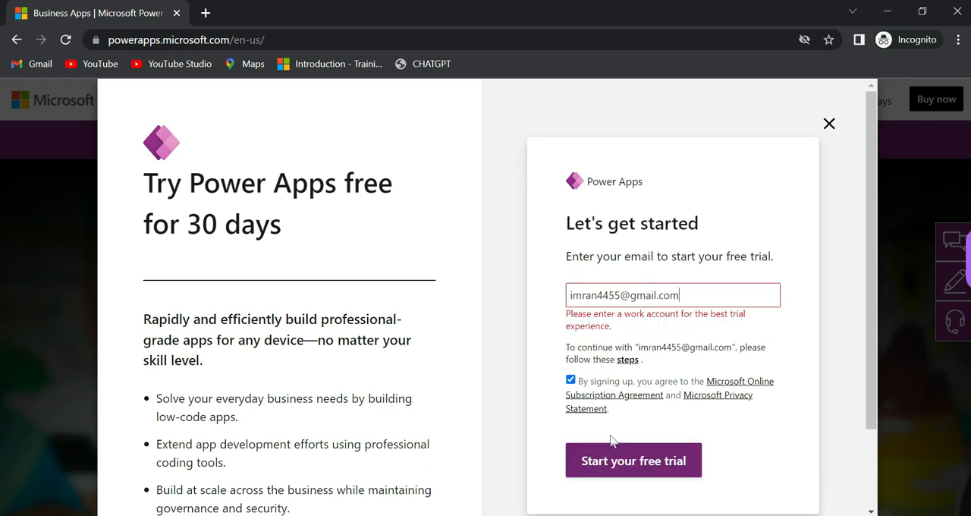
{"action": "mouse_move", "coordinate": [634, 332]}
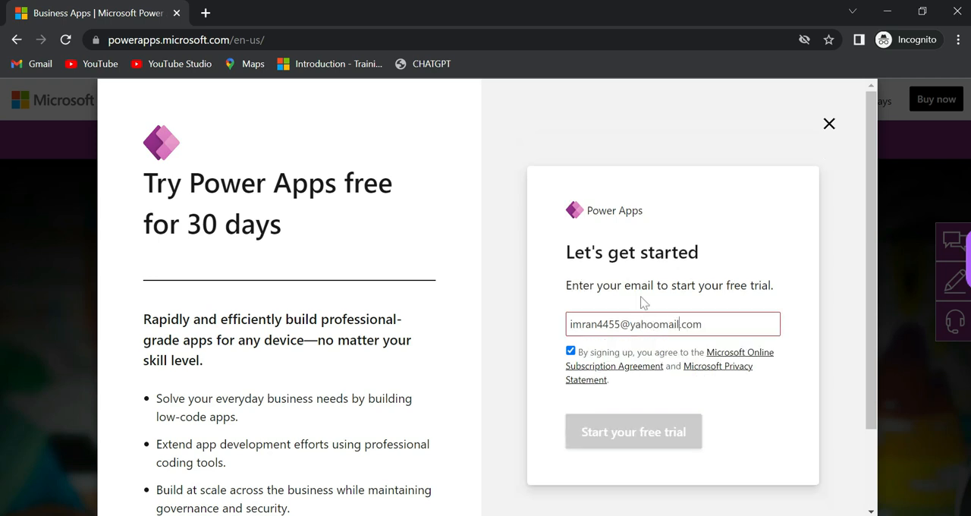
Step: After the work-account warning, resubmit with a changed email and start a new private tab
{"action": "left_click", "coordinate": [634, 430]}
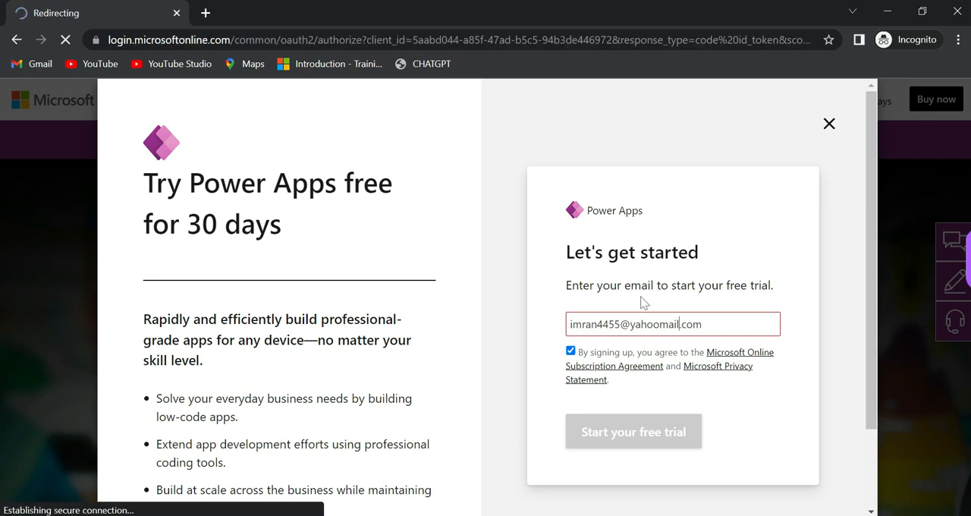
{"action": "left_click", "coordinate": [29, 40]}
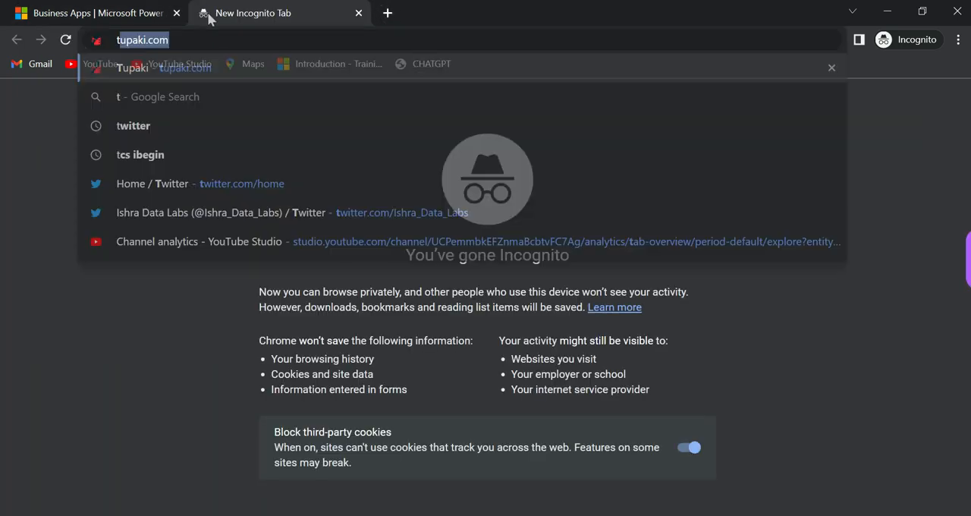
Step: Go to temp-mail.org and copy the generated temporary email address for the Power Apps signup
{"action": "type", "text": "tempmail.com"}
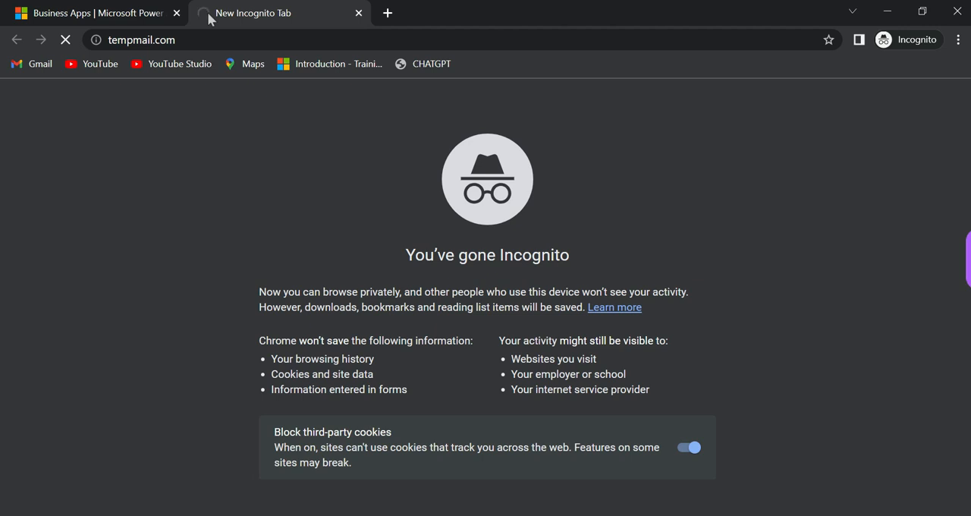
{"action": "left_click", "coordinate": [358, 12]}
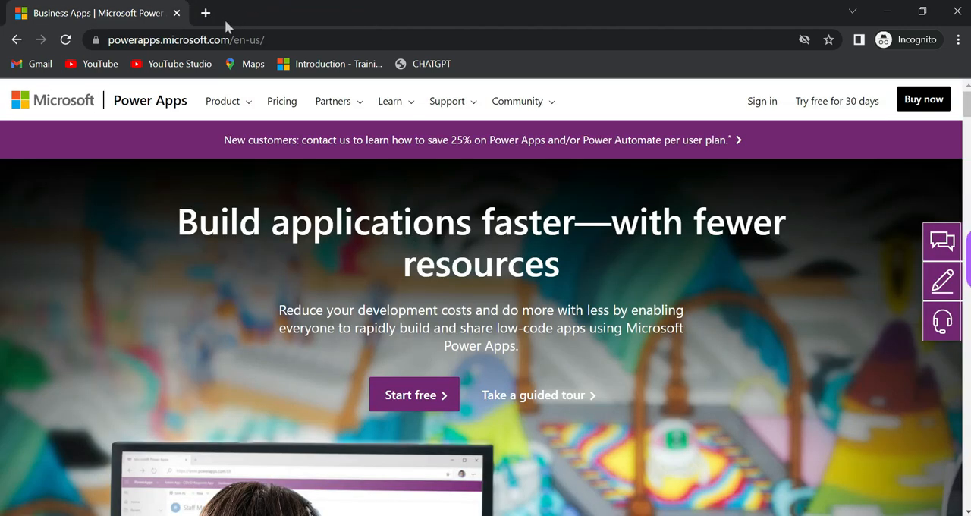
{"action": "left_click", "coordinate": [202, 12]}
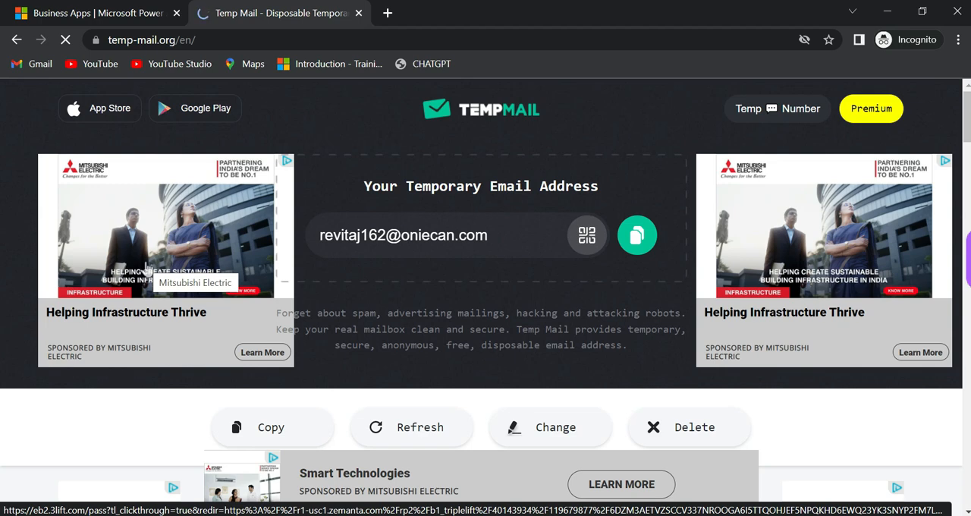
{"action": "mouse_move", "coordinate": [637, 235]}
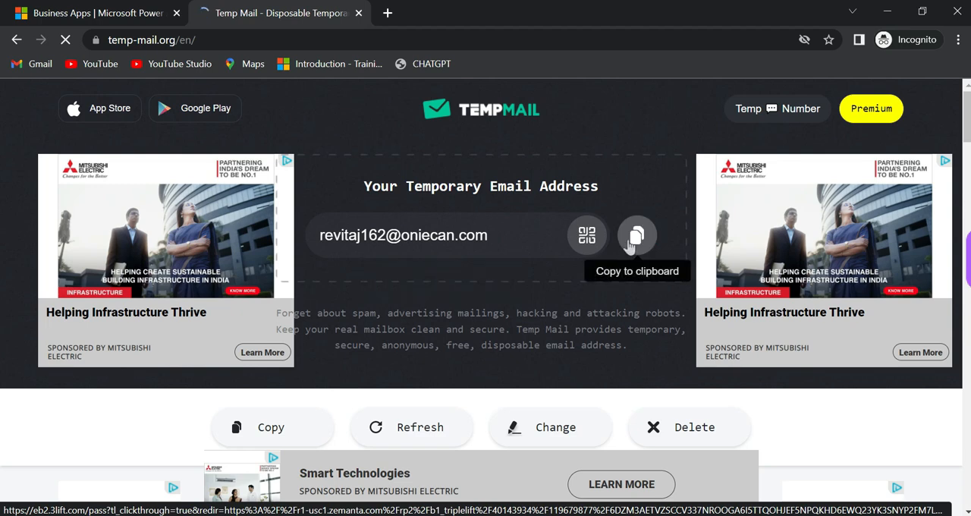
{"action": "left_click", "coordinate": [98, 14]}
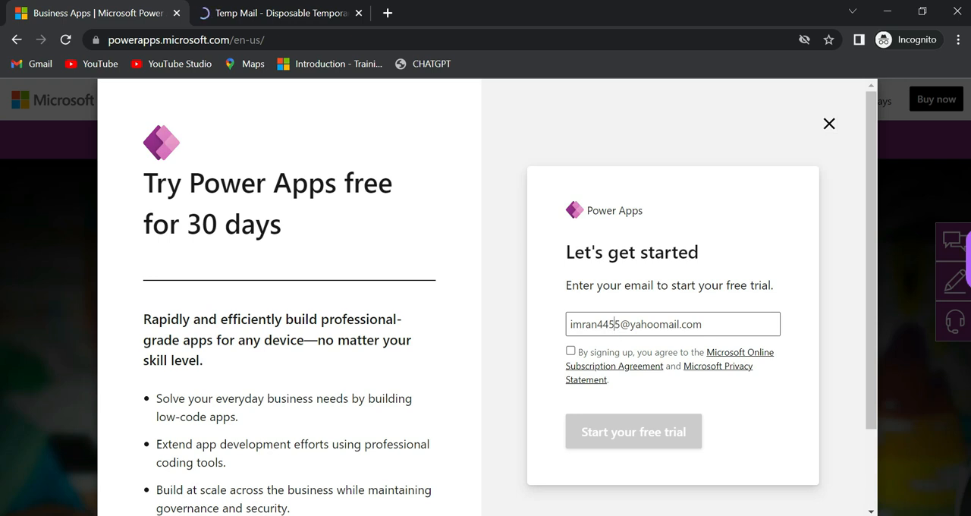
{"action": "type", "text": "a"}
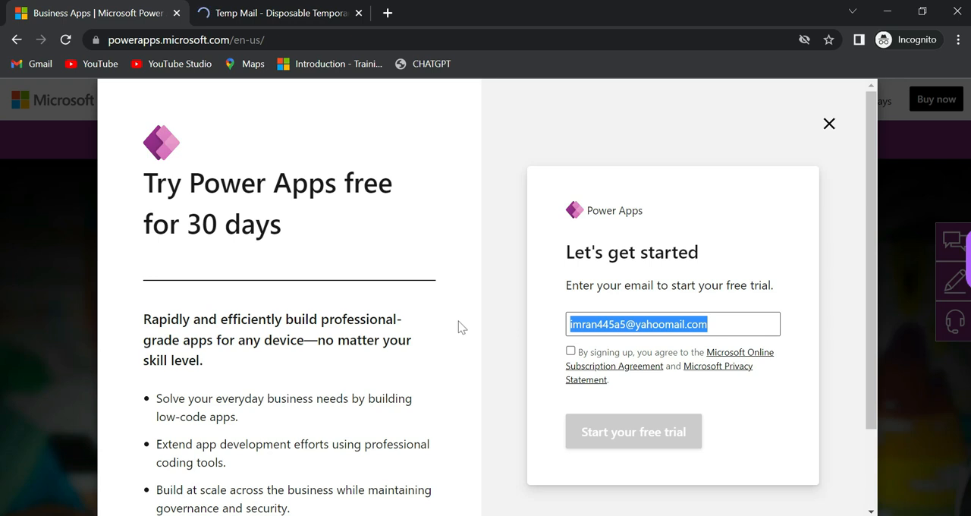
{"action": "key", "text": "Delete"}
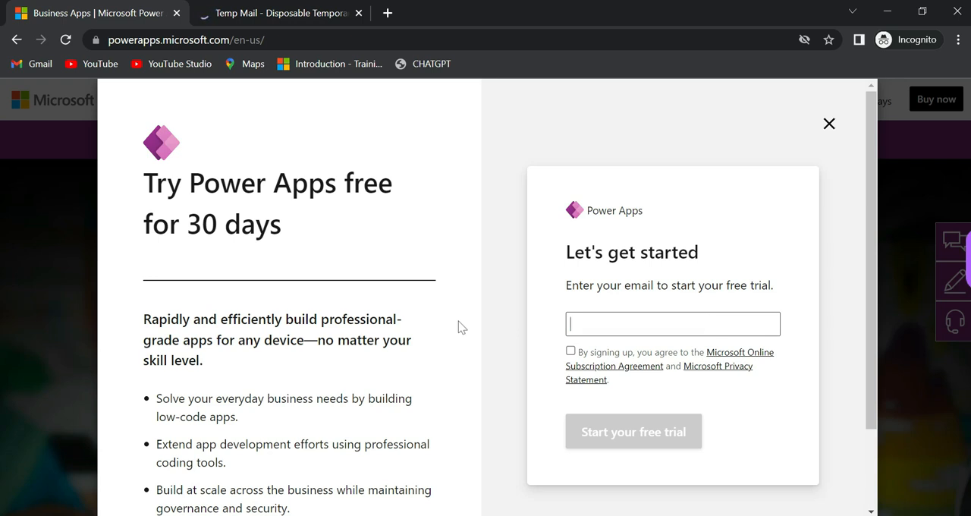
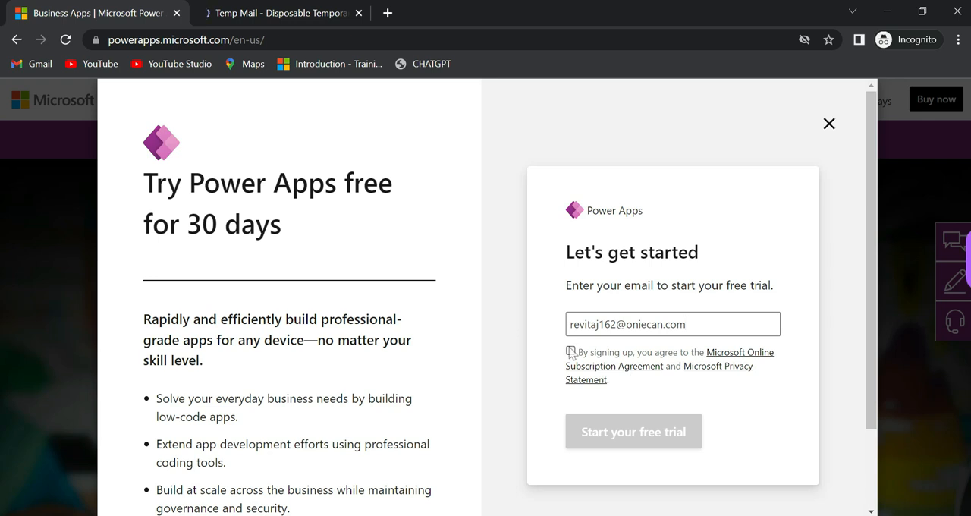
{"action": "left_click", "coordinate": [570, 352]}
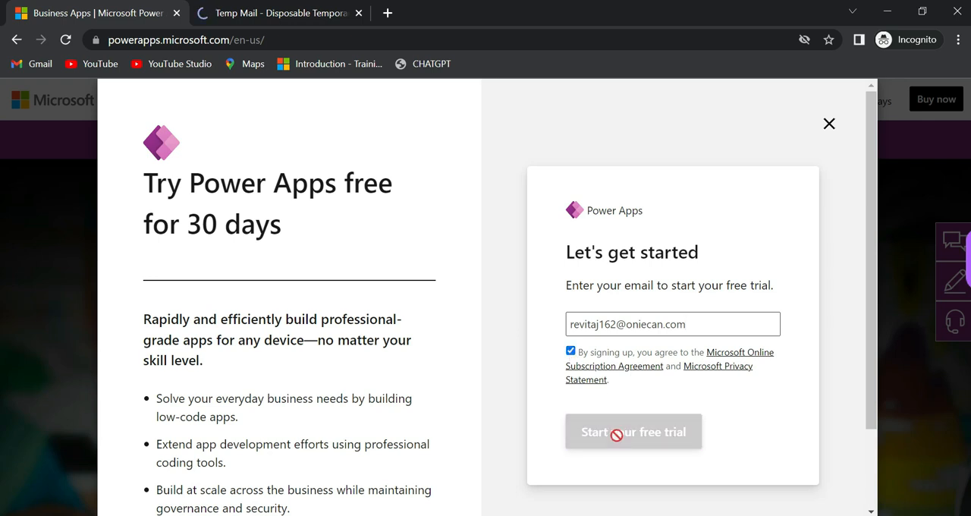
{"action": "left_click", "coordinate": [634, 431]}
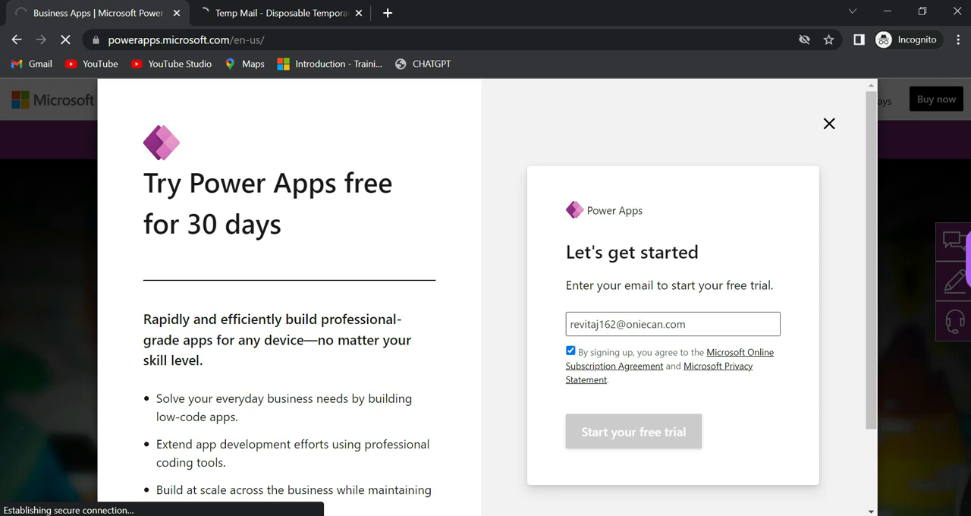
{"action": "left_click", "coordinate": [634, 430]}
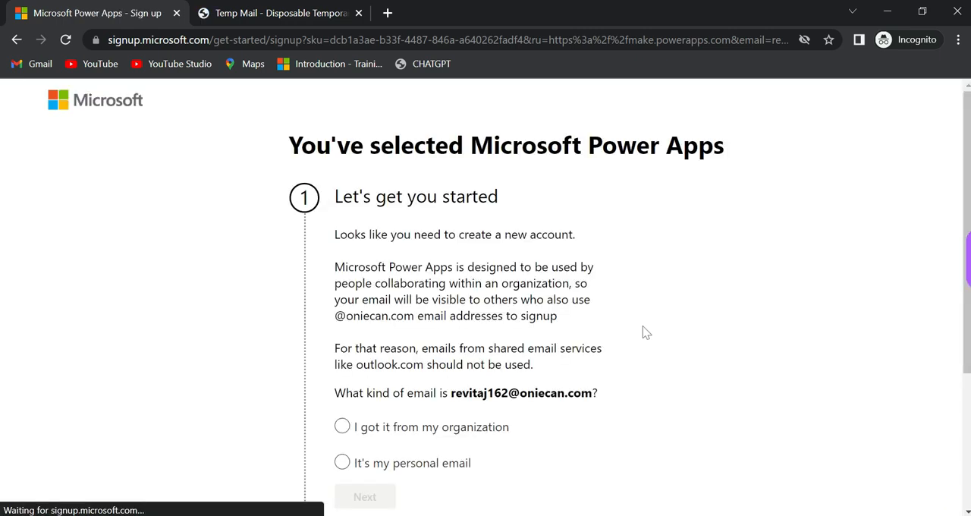
{"action": "scroll", "scroll_direction": "down", "scroll_amount": 3}
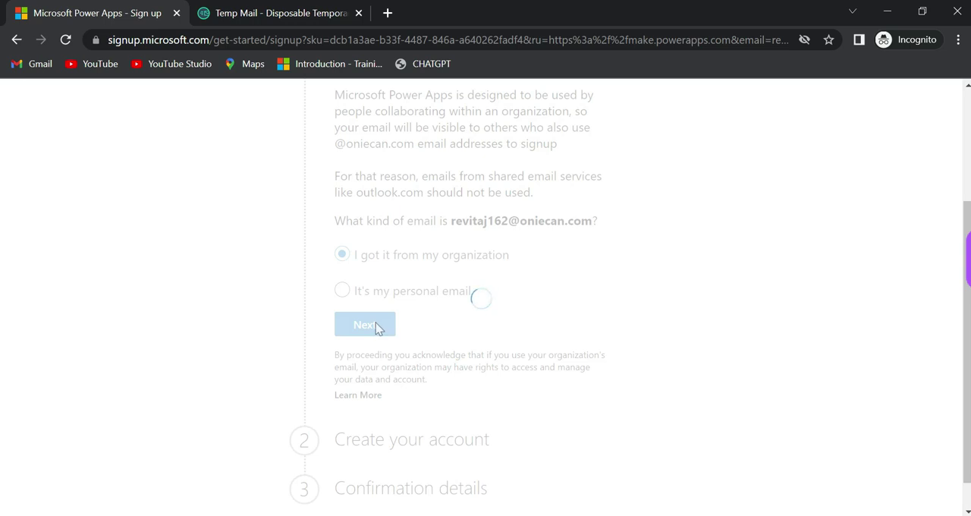
{"action": "left_click", "coordinate": [364, 325]}
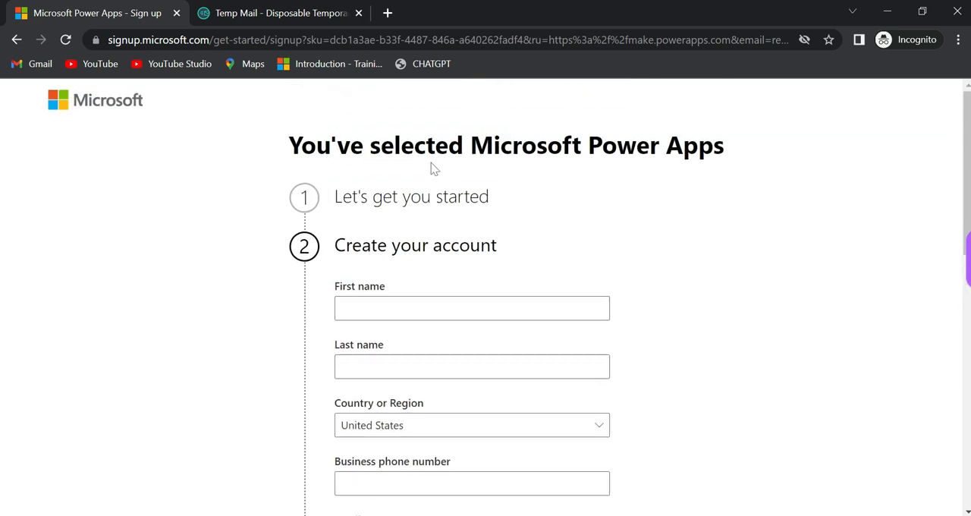
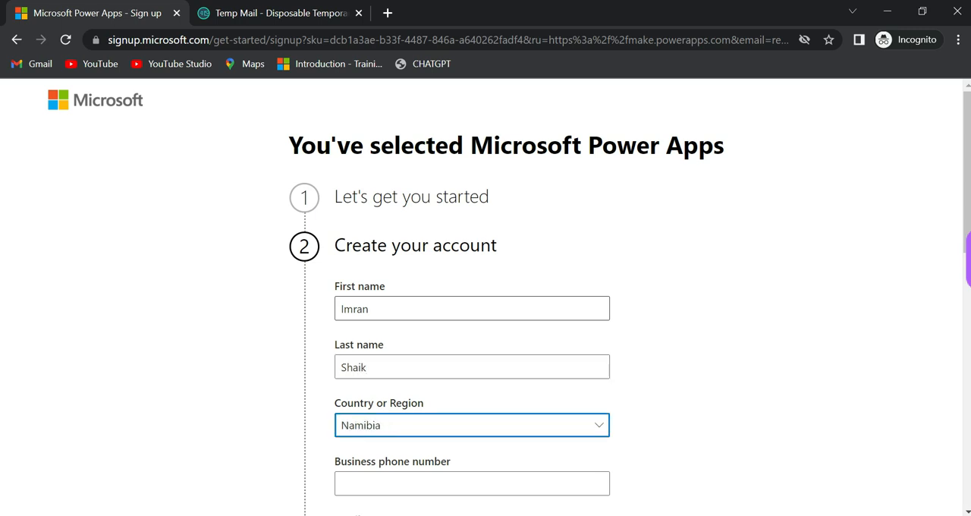
{"action": "mouse_move", "coordinate": [401, 445]}
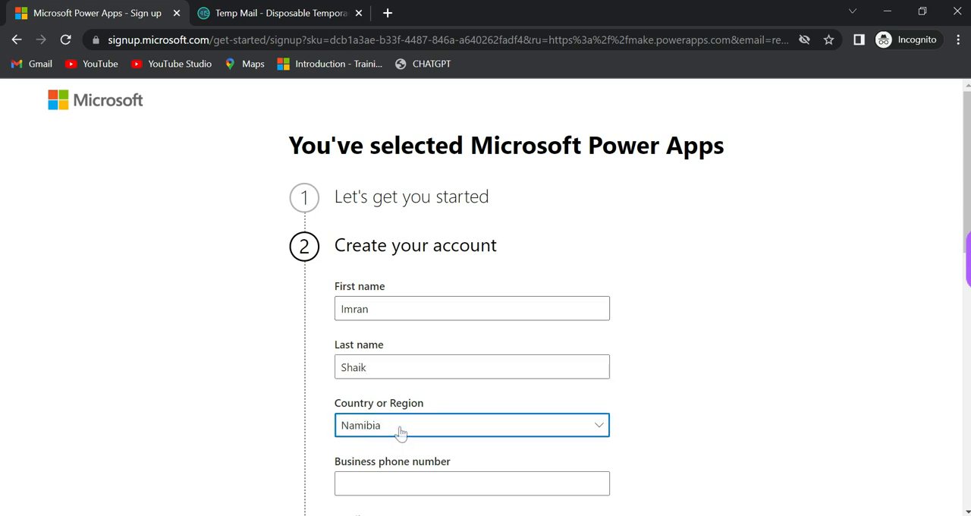
{"action": "left_click", "coordinate": [471, 424]}
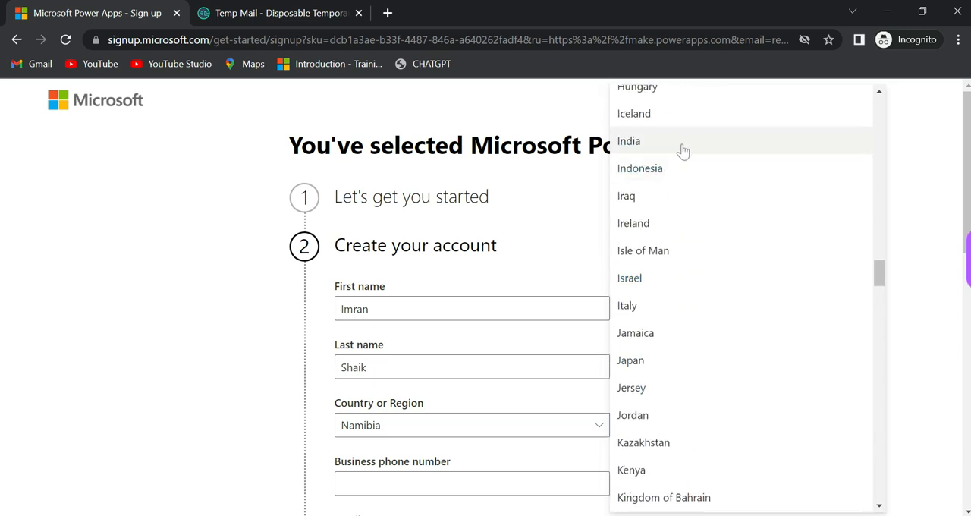
{"action": "left_click", "coordinate": [627, 139]}
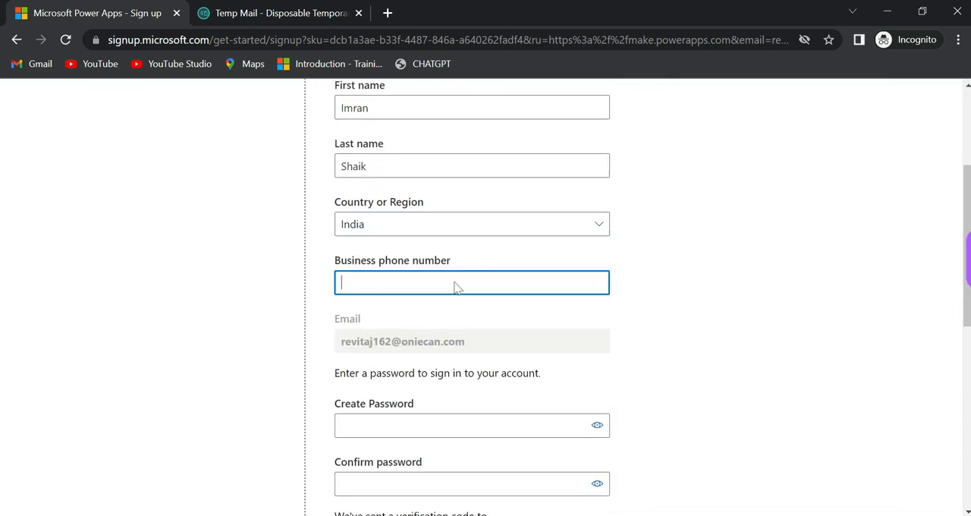
{"action": "type", "text": "9"}
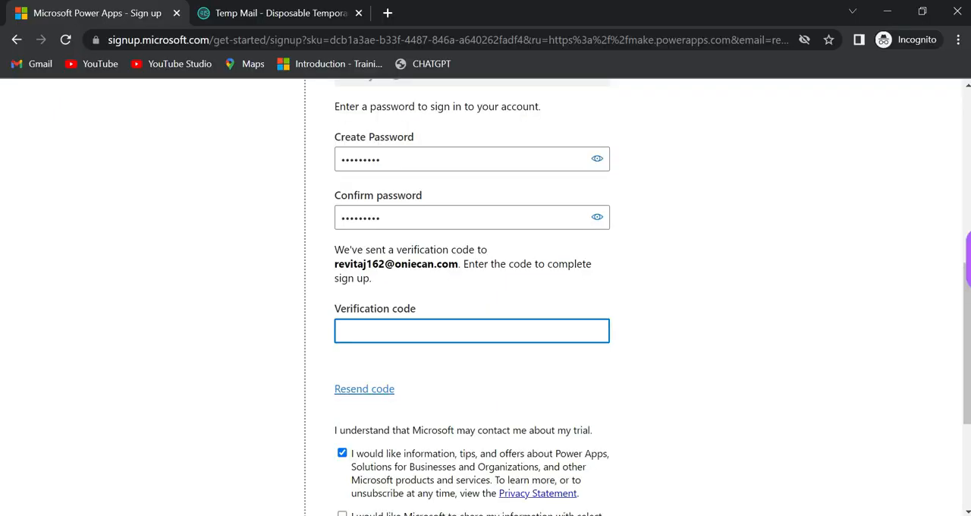
{"action": "left_click", "coordinate": [281, 13]}
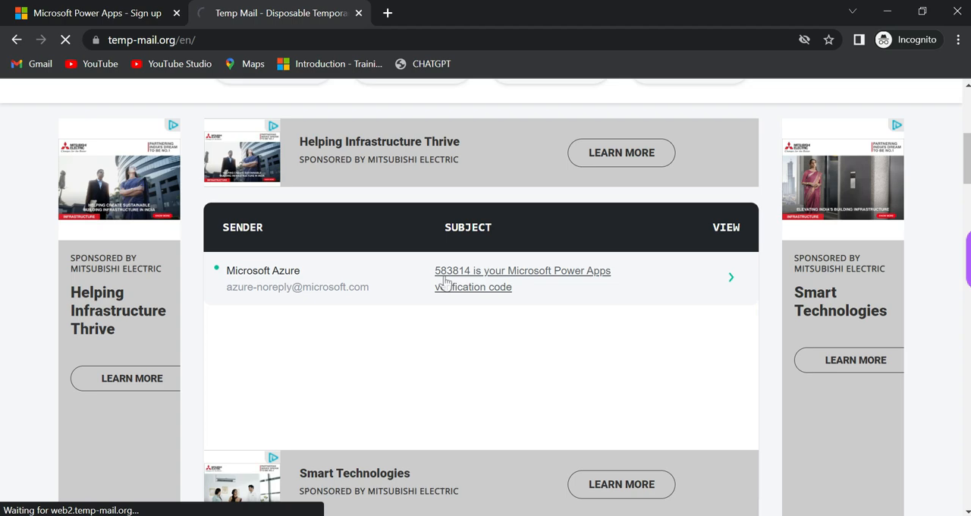
{"action": "left_click", "coordinate": [522, 270]}
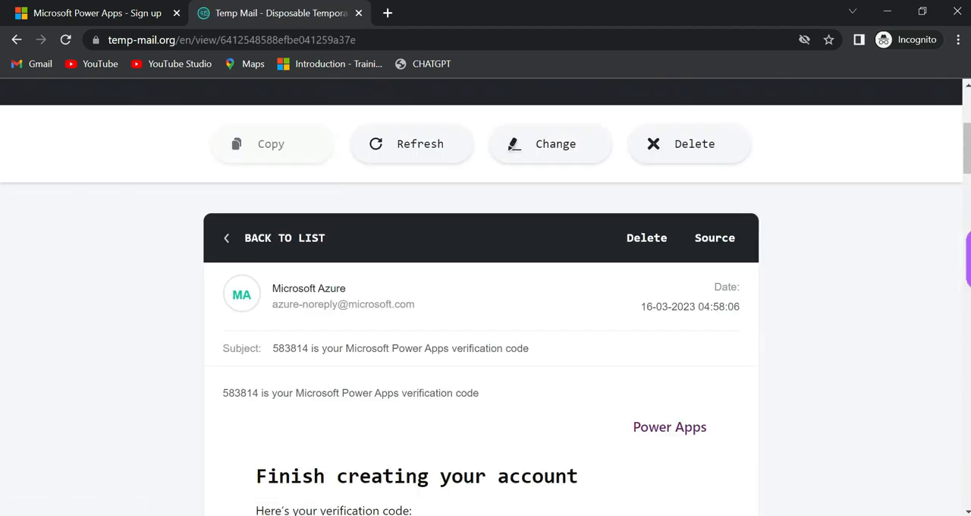
{"action": "scroll", "scroll_direction": "down", "scroll_amount": 3}
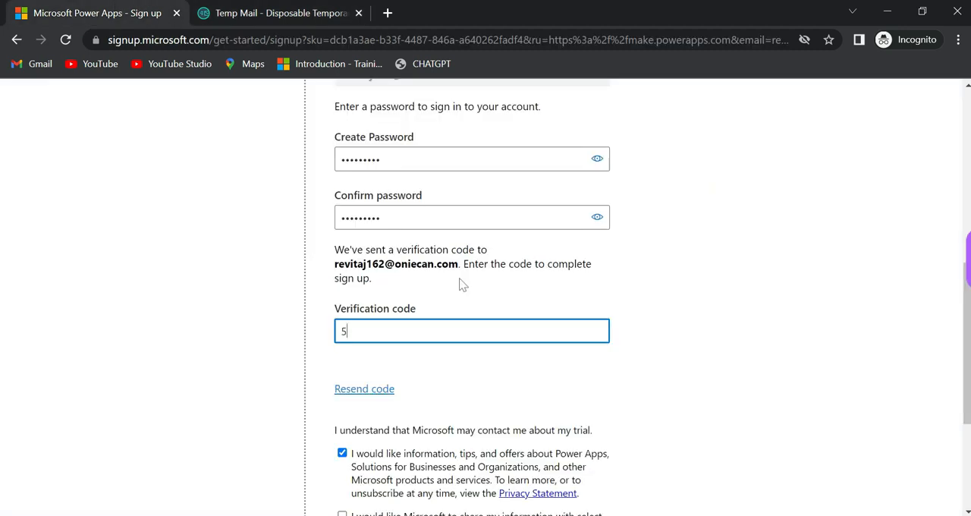
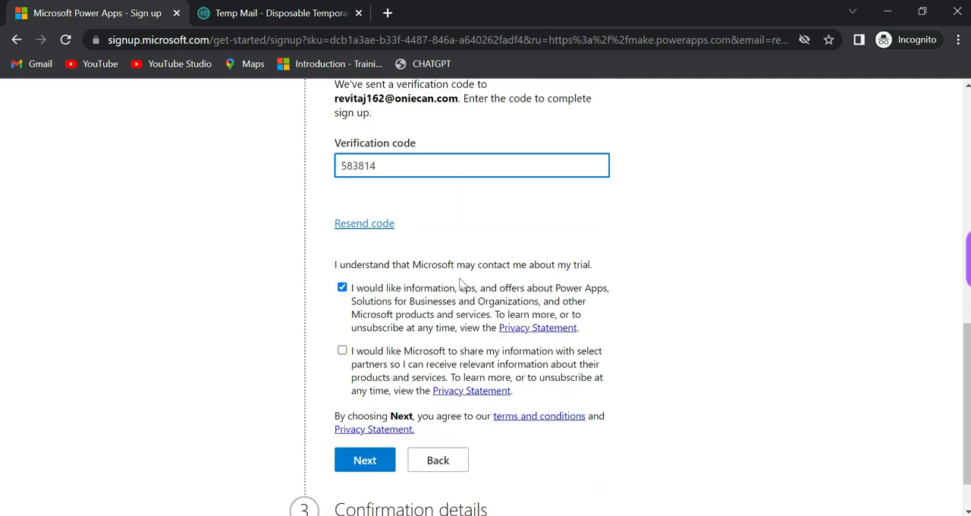
Step: Opt out of Microsoft offers and tips and submit the verification code and account details
{"action": "scroll", "scroll_direction": "down", "scroll_amount": 3}
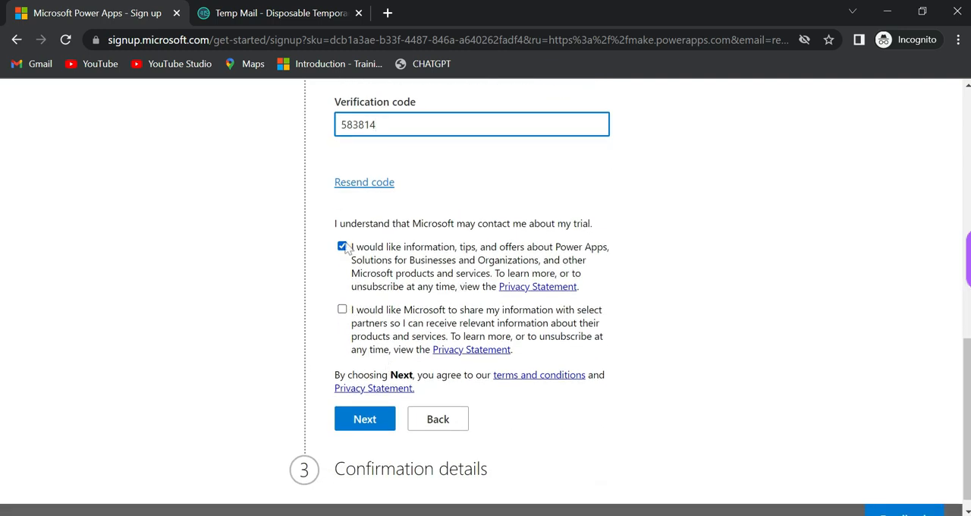
{"action": "left_click", "coordinate": [342, 246]}
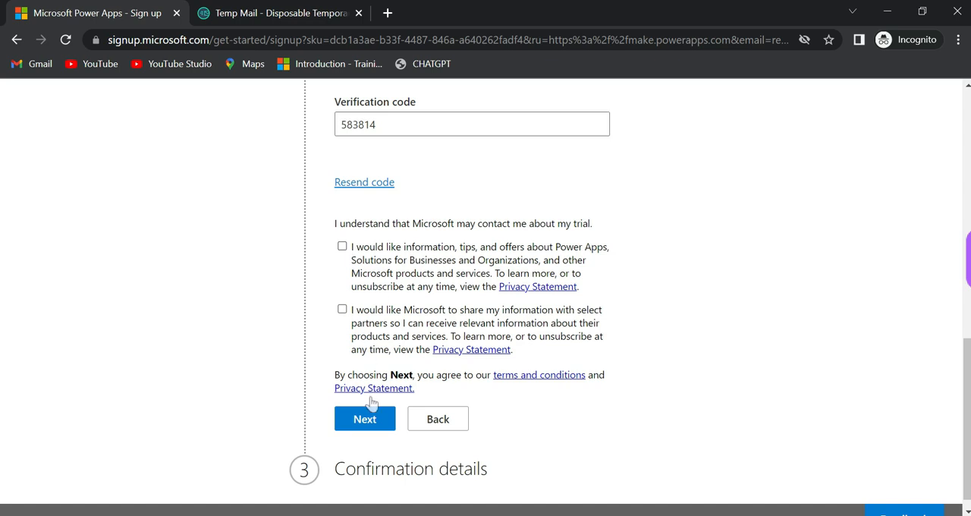
{"action": "left_click", "coordinate": [364, 419]}
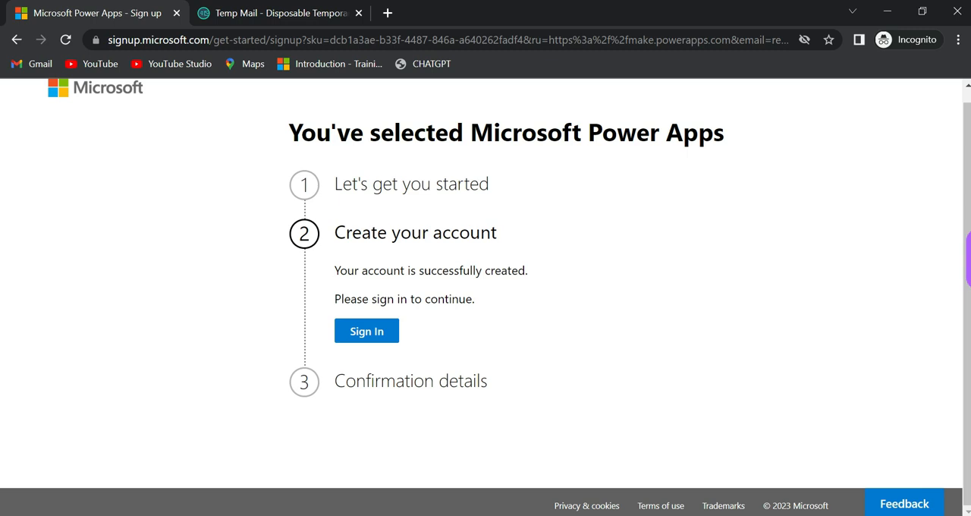
Step: Sign in to the new account, stay signed in, and choose Get Started to open Power Apps in a new tab
{"action": "left_click", "coordinate": [367, 329]}
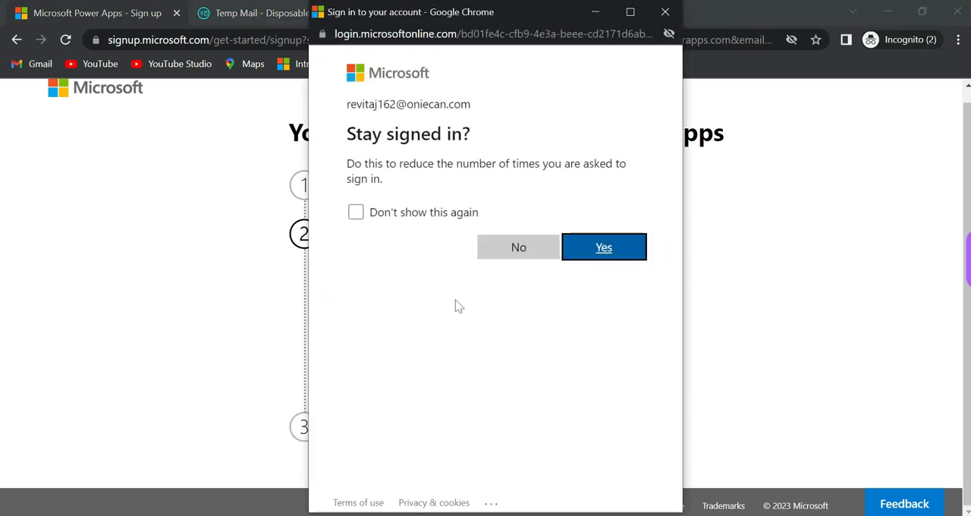
{"action": "left_click", "coordinate": [604, 246]}
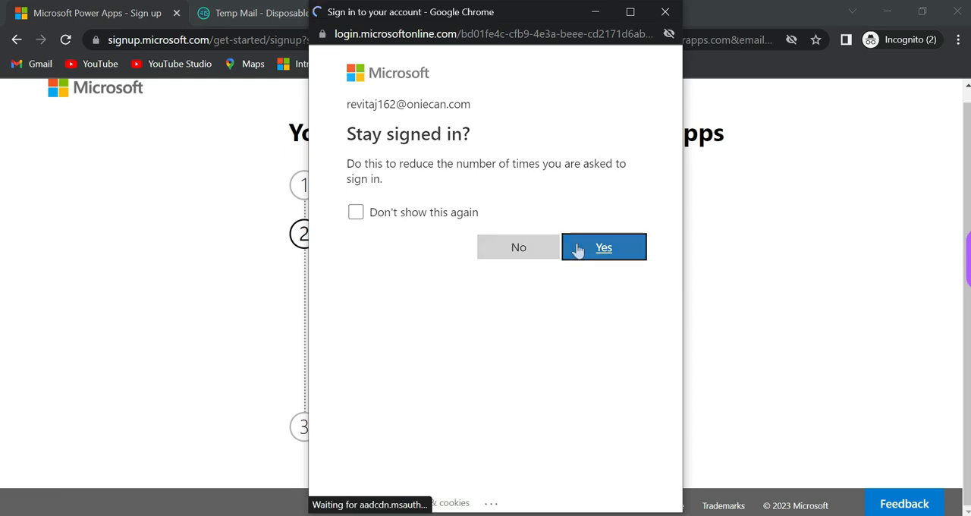
{"action": "left_click", "coordinate": [604, 246]}
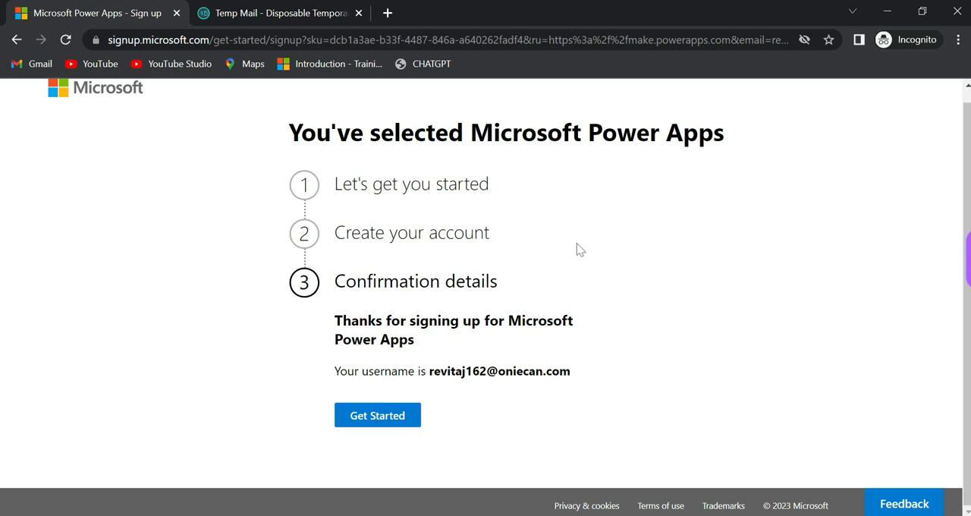
{"action": "left_click", "coordinate": [376, 414]}
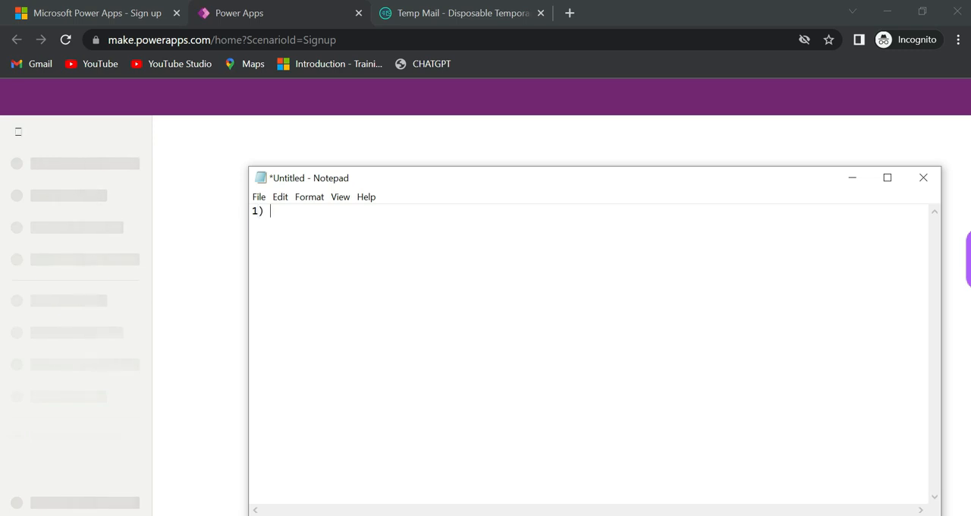
Step: Write the notes '1) Microsoft office' and '2) Microsoft 365 applications subscriptions should be there' in Notepad
{"action": "type", "text": "Microsoft"}
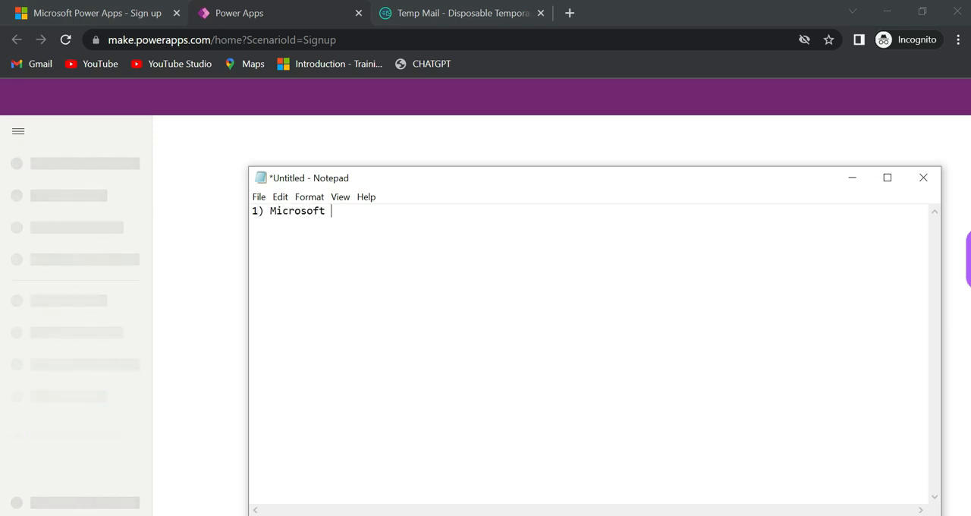
{"action": "type", "text": "office"}
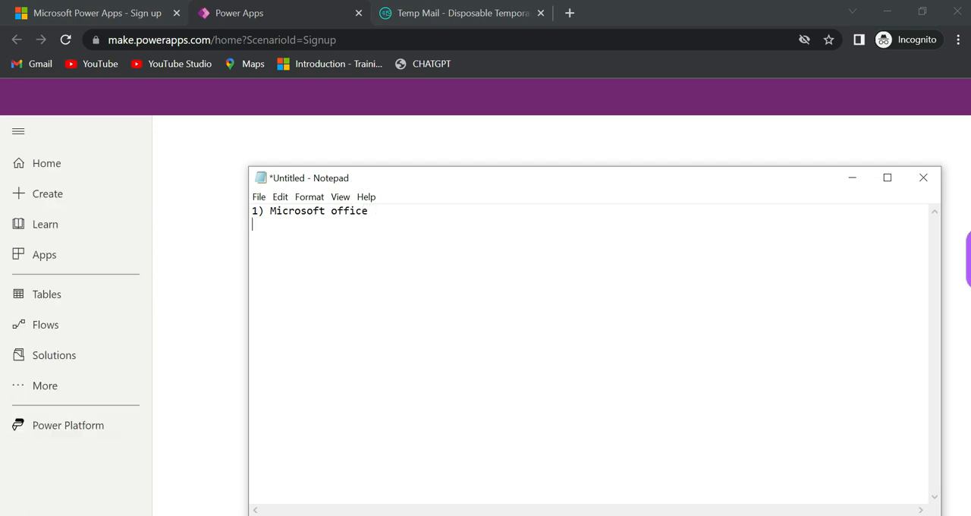
{"action": "type", "text": "2)"}
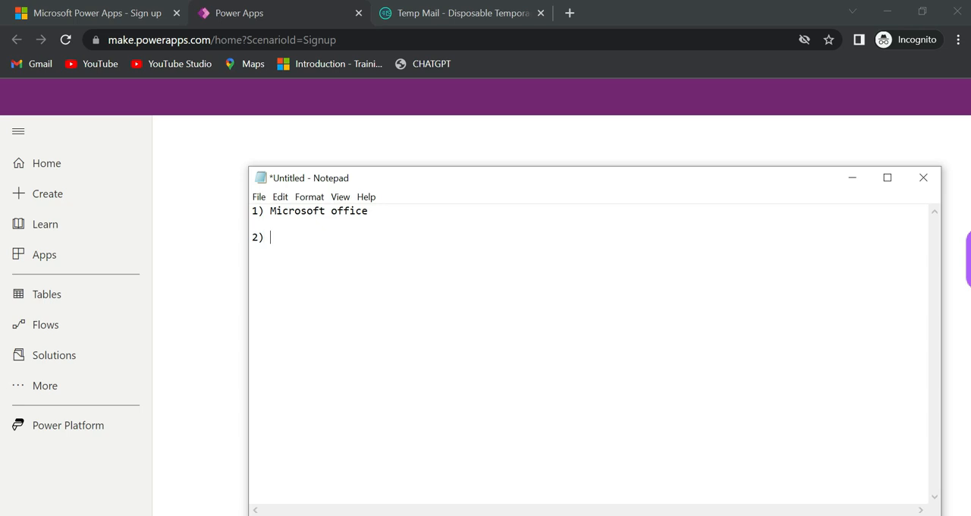
{"action": "type", "text": "Microsoft"}
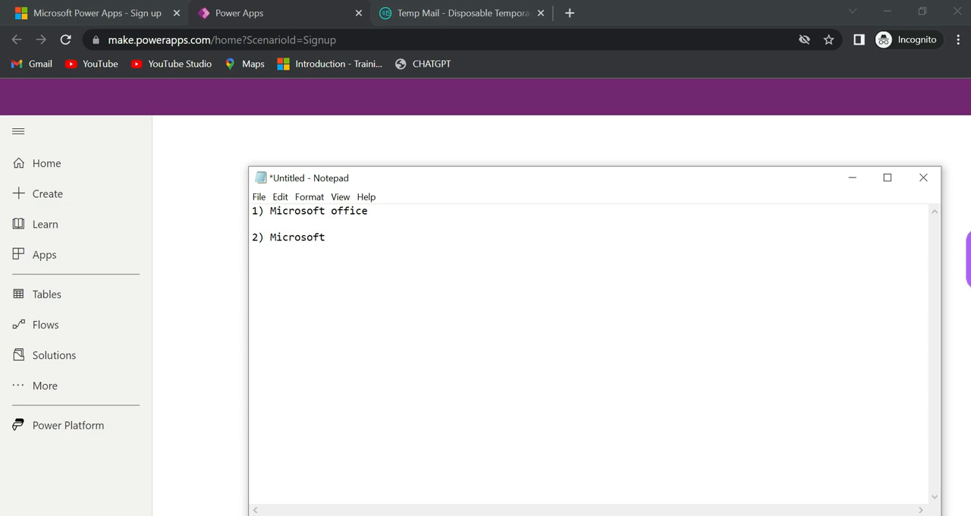
{"action": "type", "text": "365"}
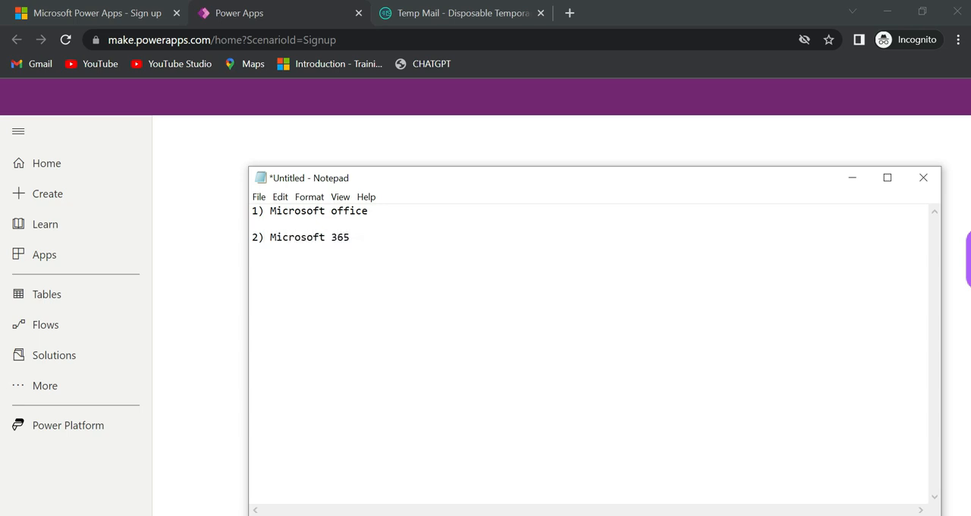
{"action": "type", "text": "applications"}
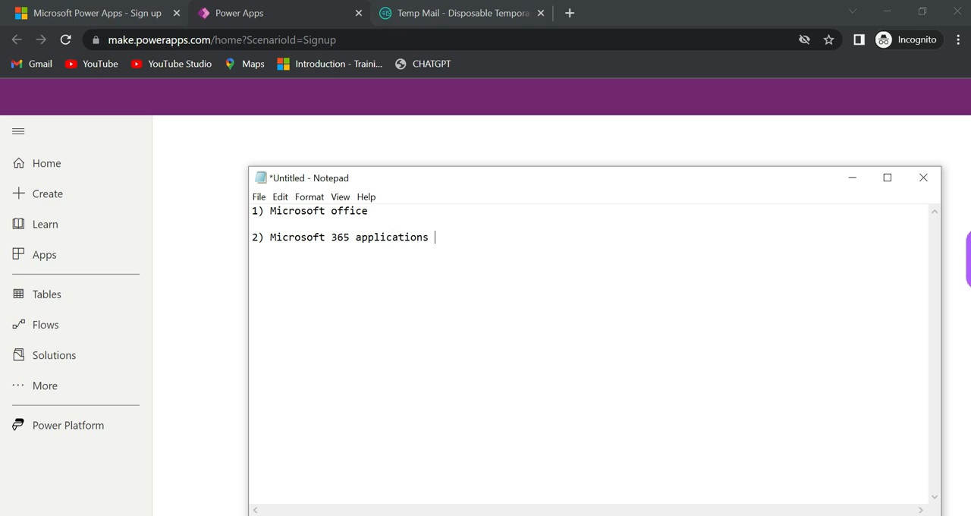
{"action": "type", "text": "subscirp"}
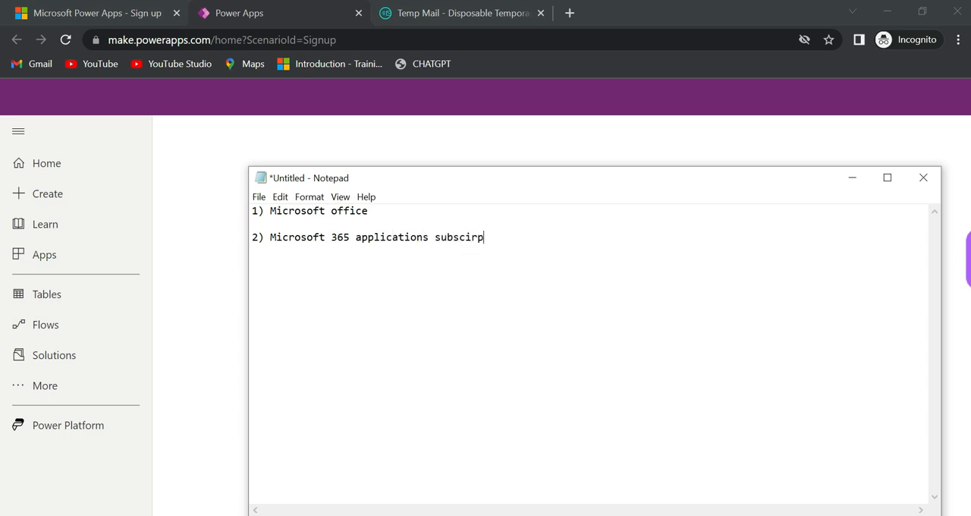
{"action": "key", "text": "Backspace"}
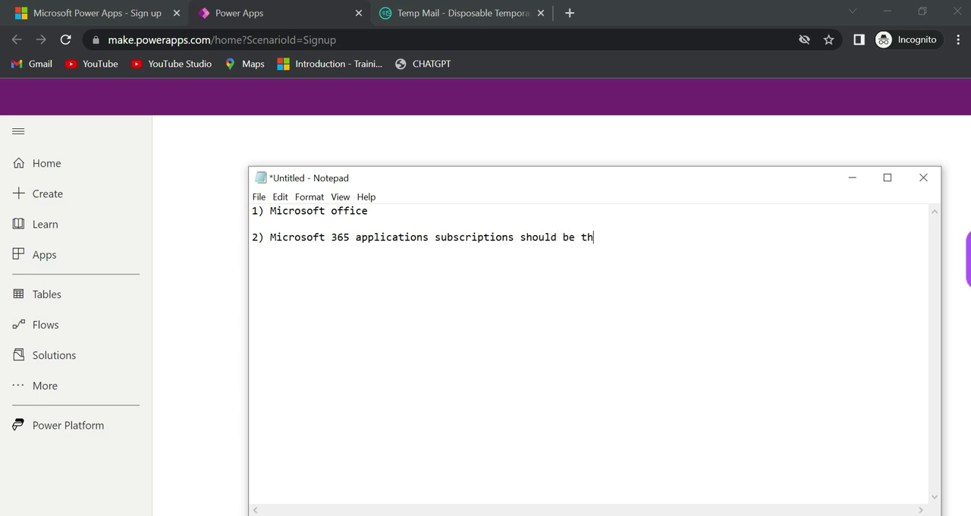
{"action": "type", "text": "ere"}
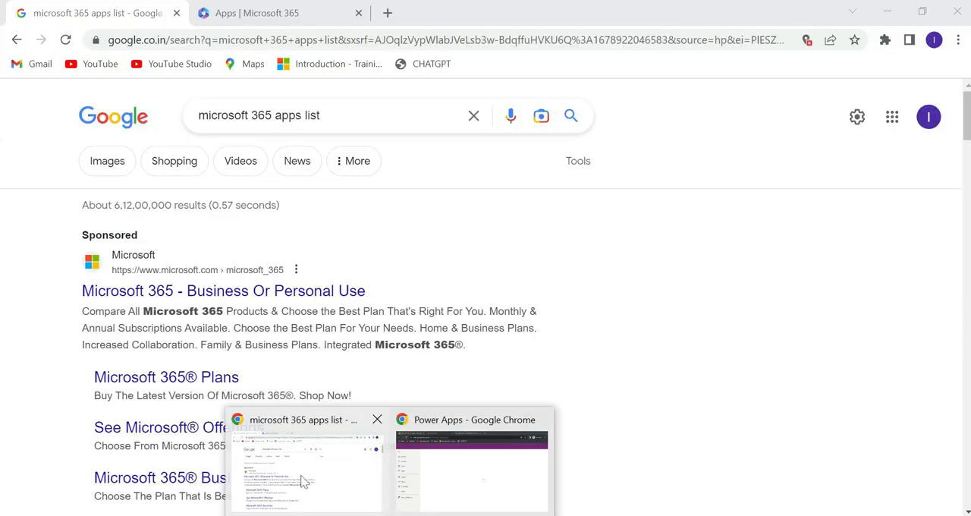
Step: Switch between the office.com Microsoft 365 Apps tab and the Google apps-list results, scrolling to further apps
{"action": "left_click", "coordinate": [273, 12]}
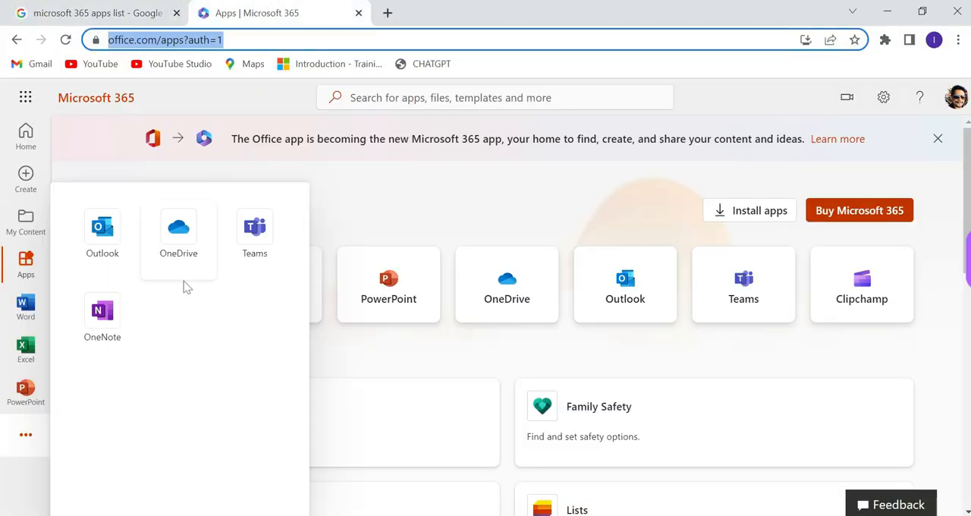
{"action": "mouse_move", "coordinate": [61, 347]}
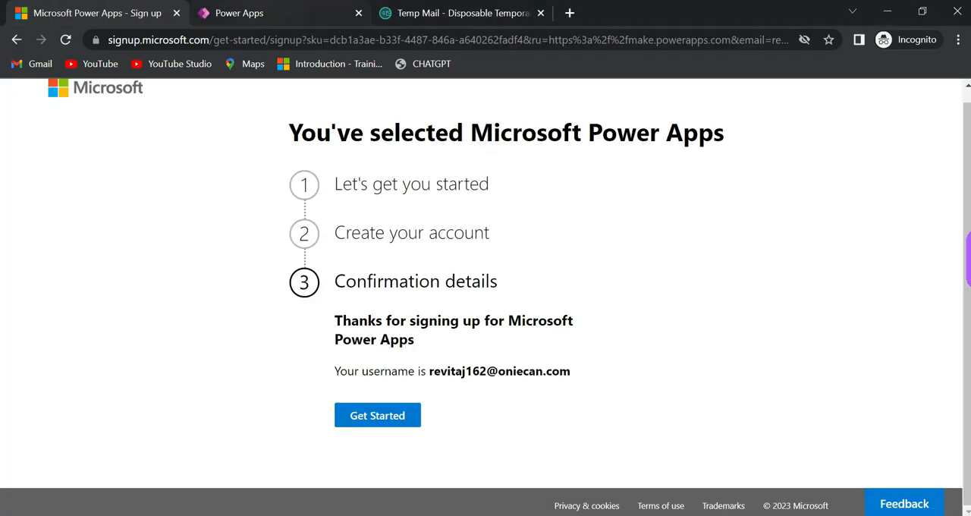
{"action": "left_click", "coordinate": [462, 13]}
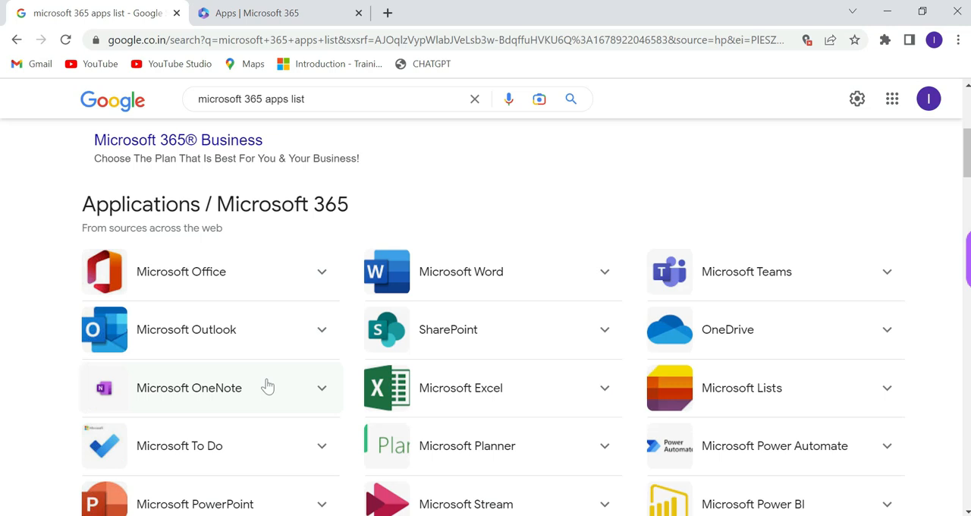
{"action": "scroll", "scroll_direction": "down", "scroll_amount": 3}
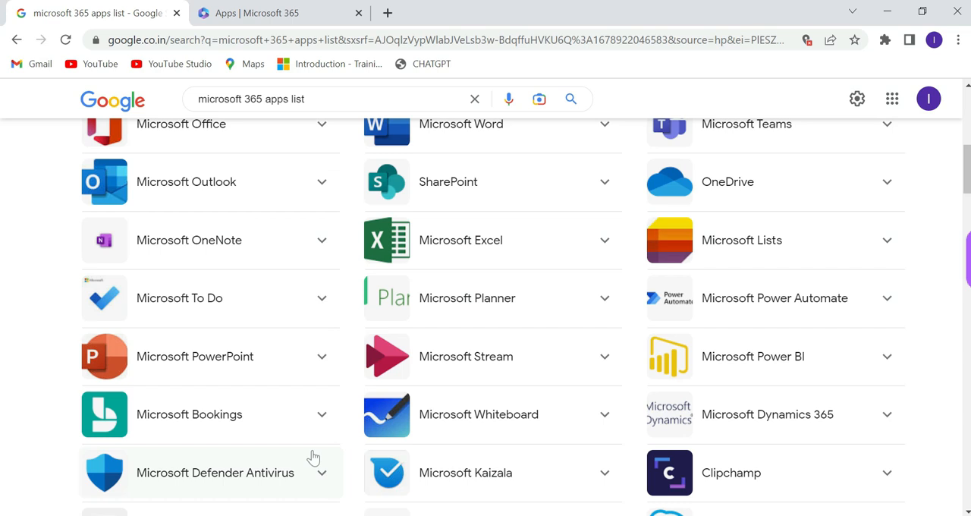
{"action": "left_click", "coordinate": [273, 14]}
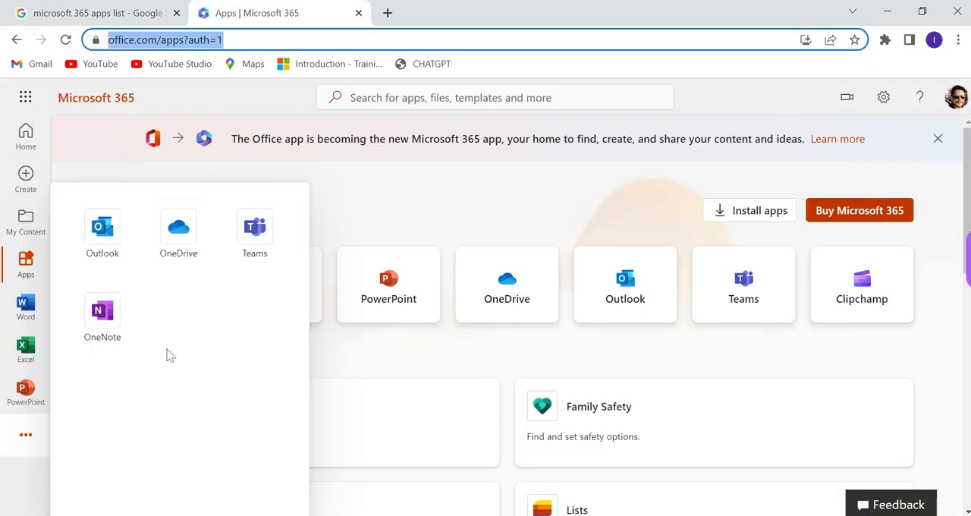
{"action": "mouse_move", "coordinate": [598, 417]}
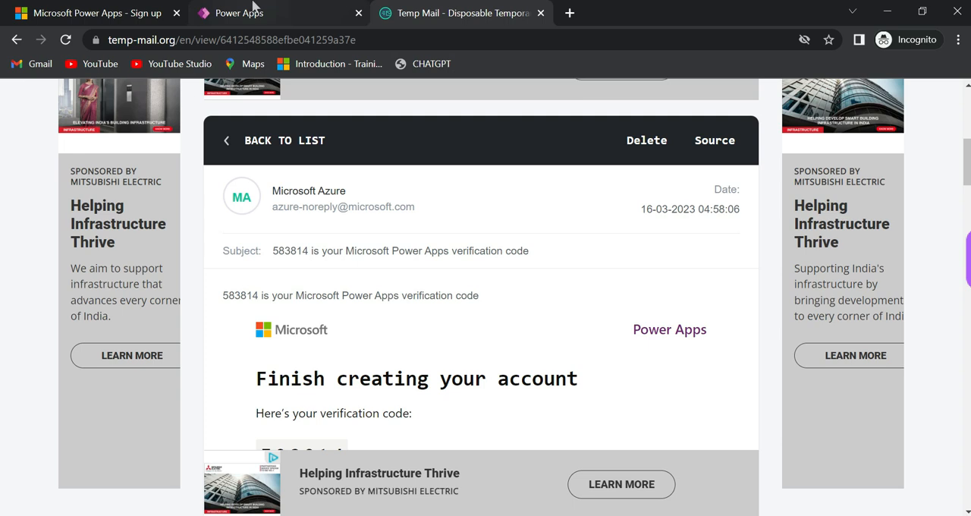
{"action": "mouse_move", "coordinate": [313, 68]}
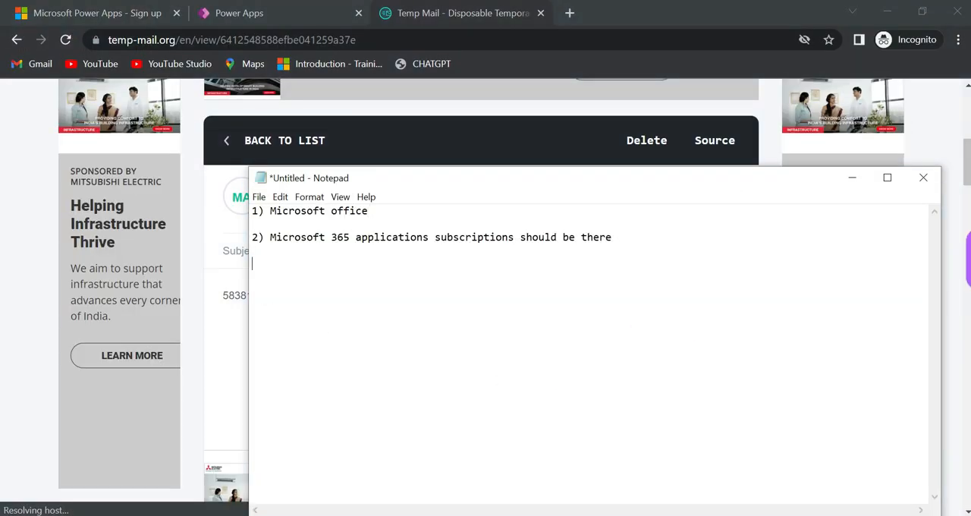
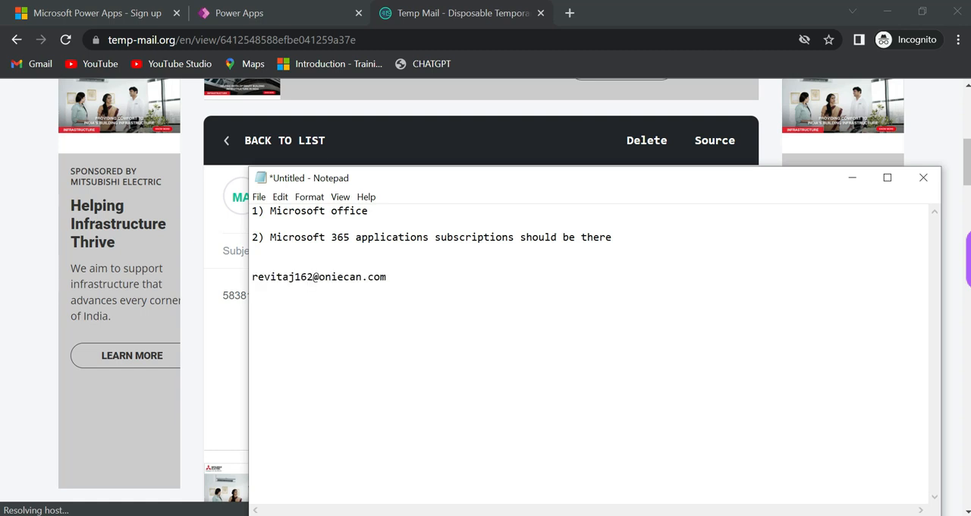
{"action": "left_click", "coordinate": [922, 176]}
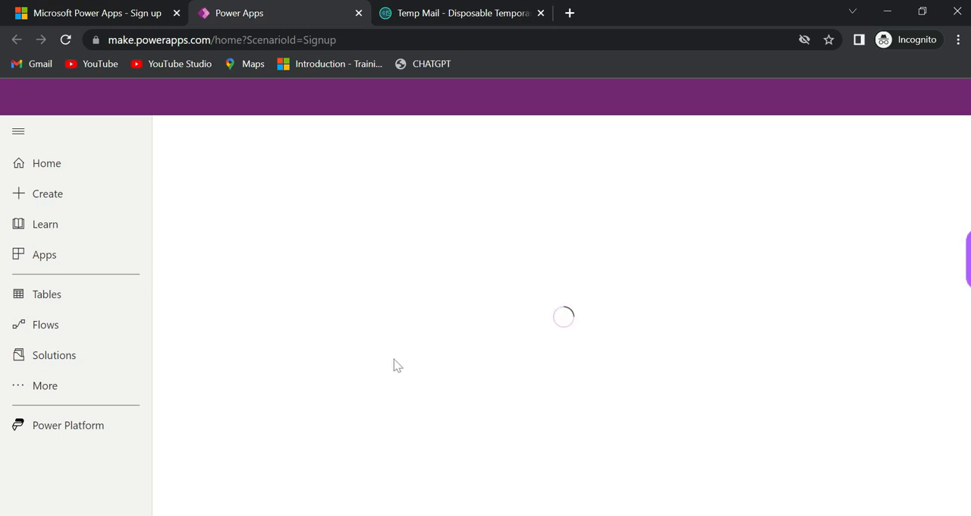
{"action": "mouse_move", "coordinate": [391, 358]}
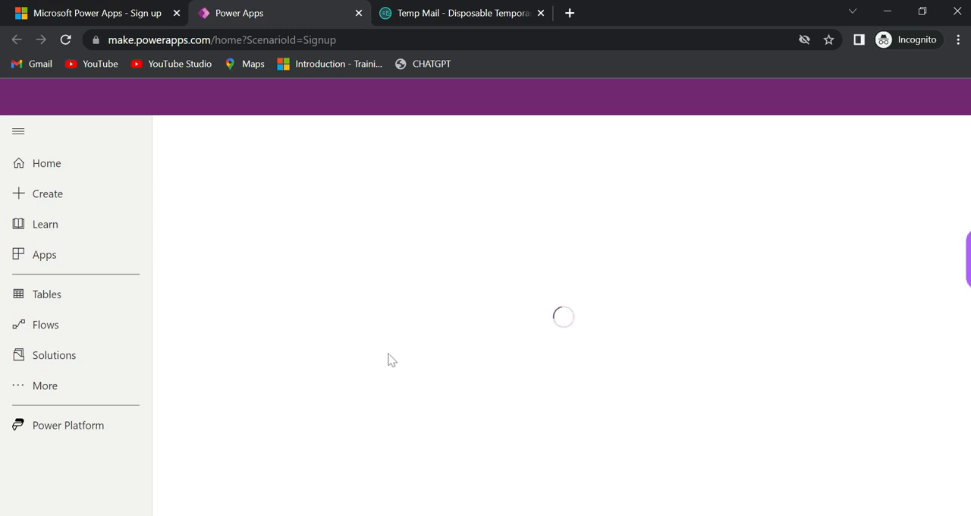
{"action": "mouse_move", "coordinate": [169, 332]}
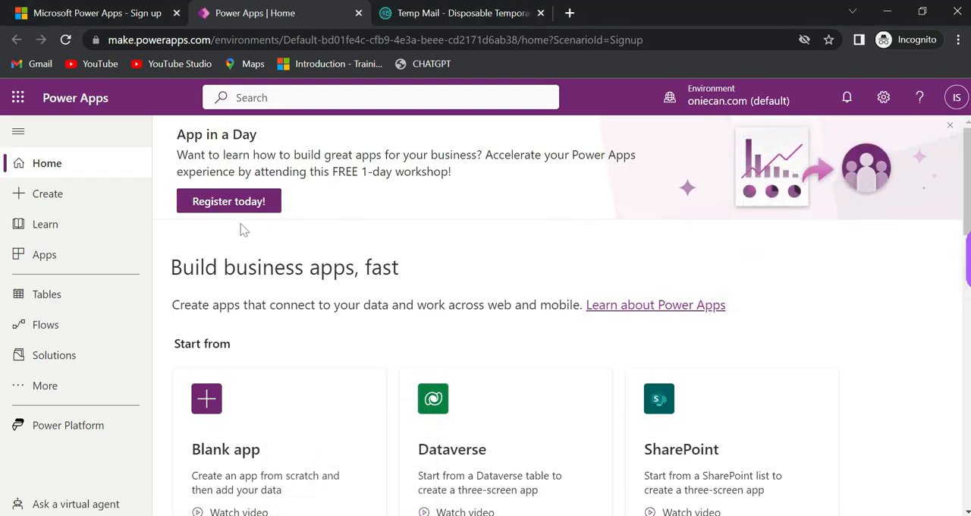
{"action": "mouse_move", "coordinate": [430, 236]}
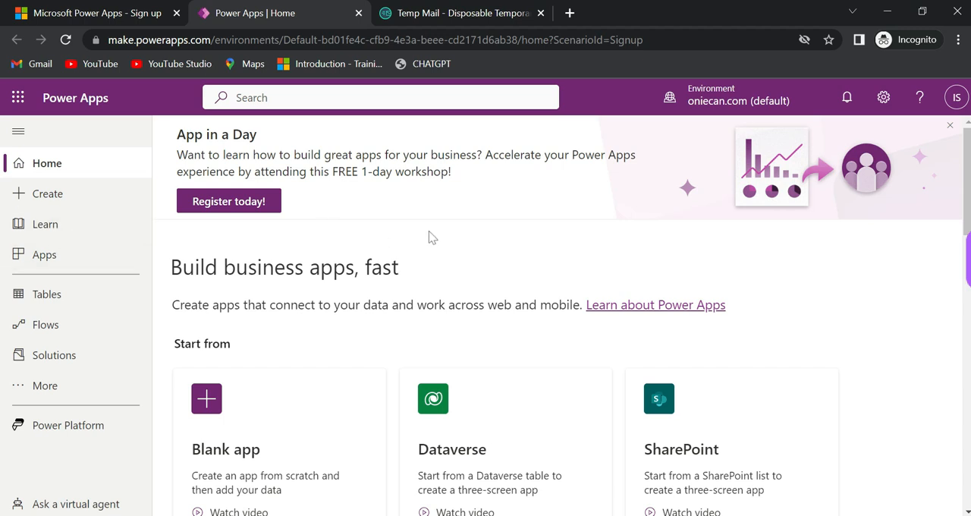
Step: Let make.powerapps.com load the Home page with the new environment's build options
{"action": "left_click", "coordinate": [955, 97]}
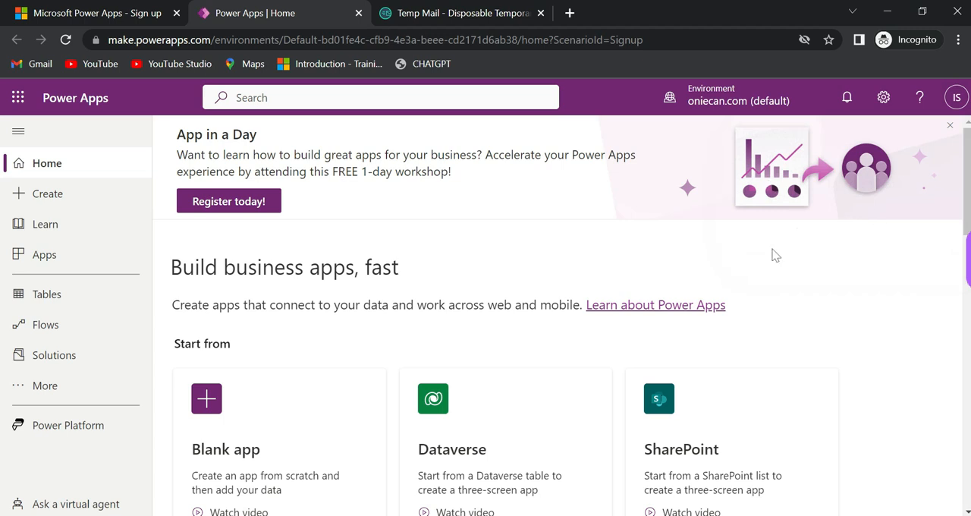
{"action": "mouse_move", "coordinate": [138, 255]}
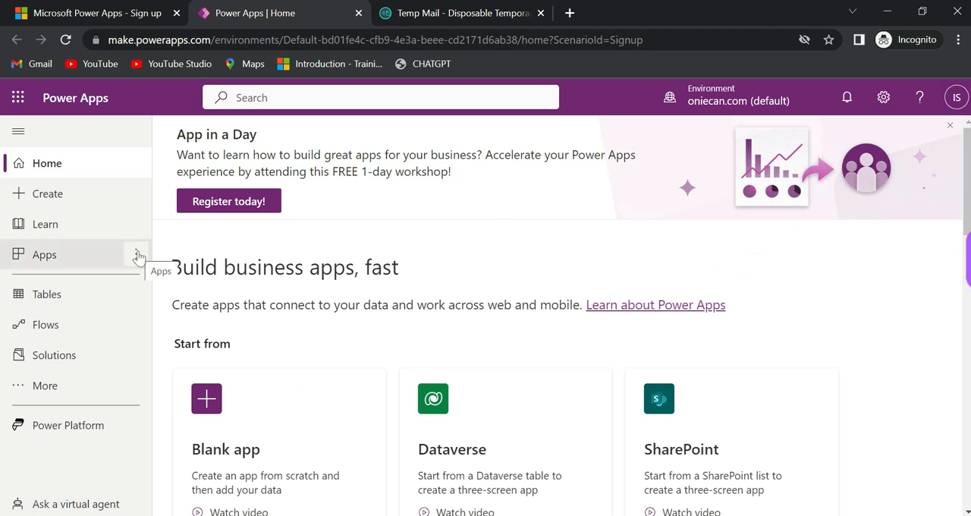